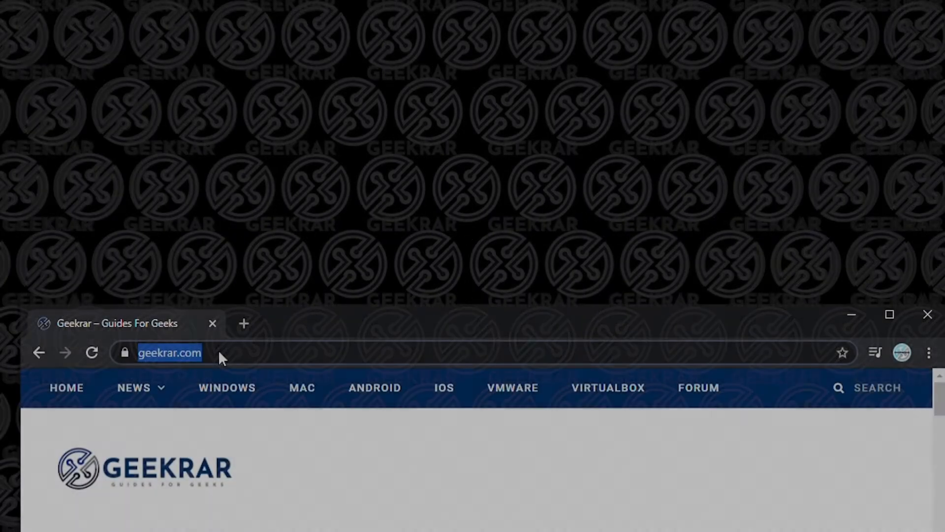
# Step: Load forum.geekrar.com in Chrome's address bar
pyautogui.write('forum.')
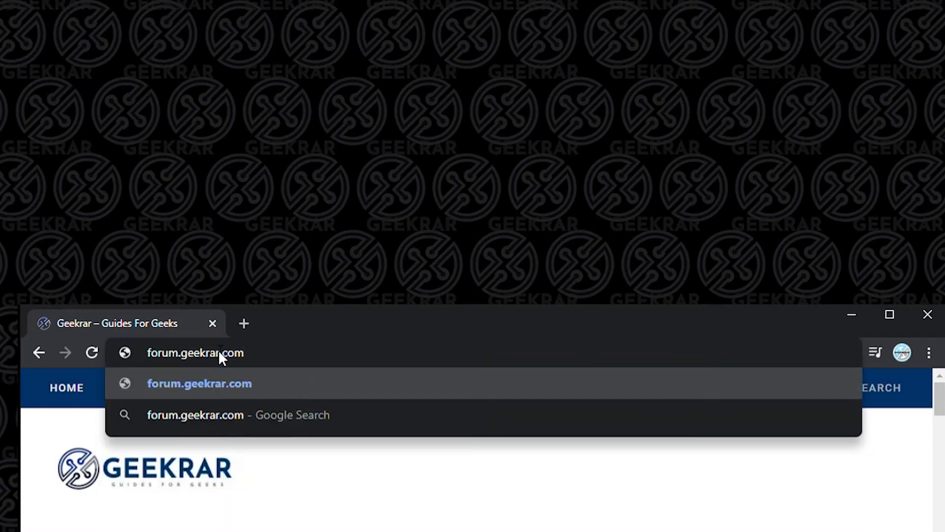
pyautogui.press('Enter')
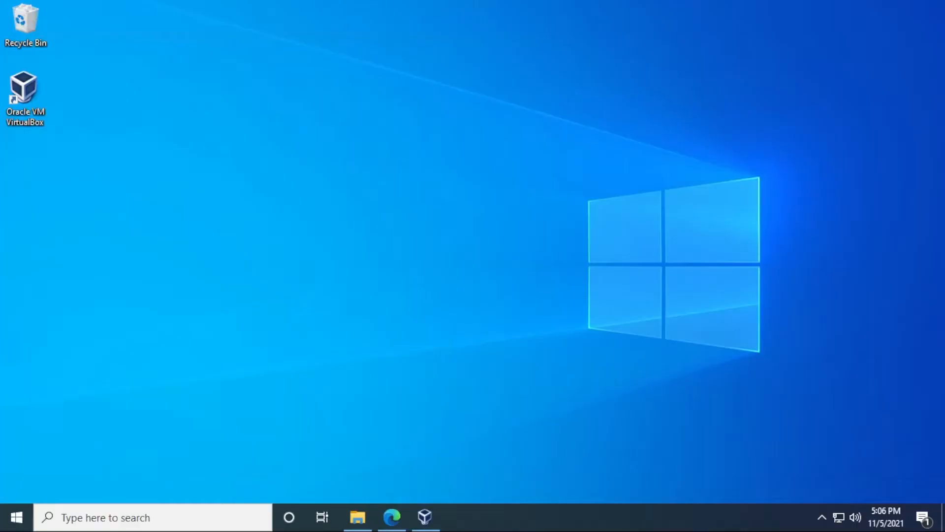
# Step: Launch VirtualBox Manager, then download the Ubuntu 21.10 desktop ISO from Edge
pyautogui.doubleClick(25, 88)
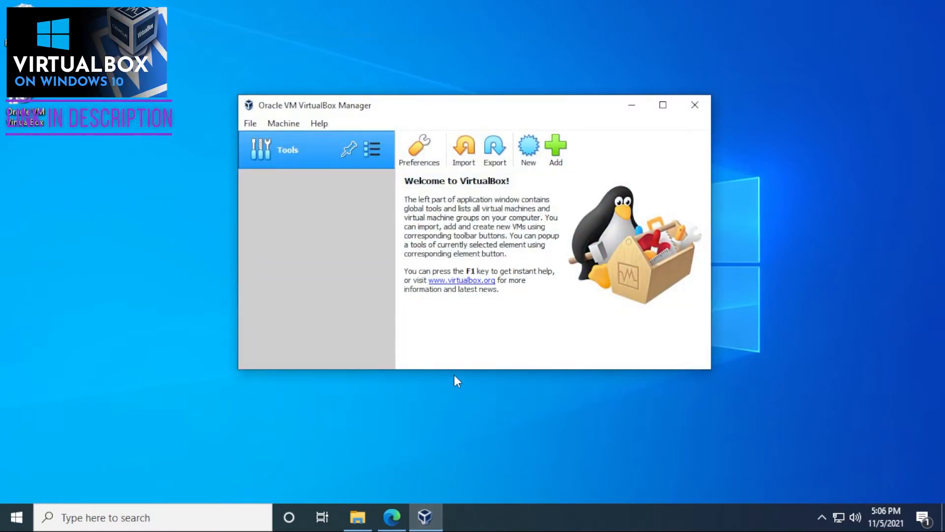
pyautogui.click(390, 517)
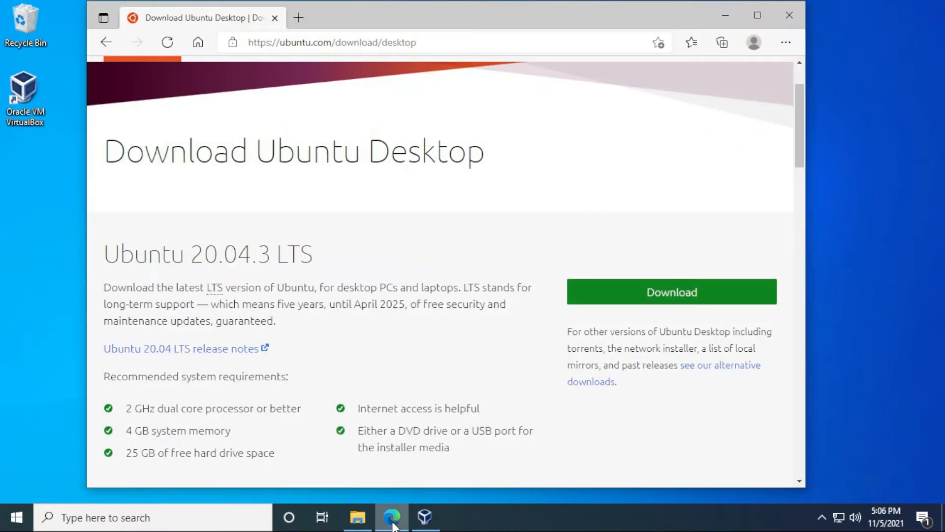
pyautogui.moveTo(339, 143)
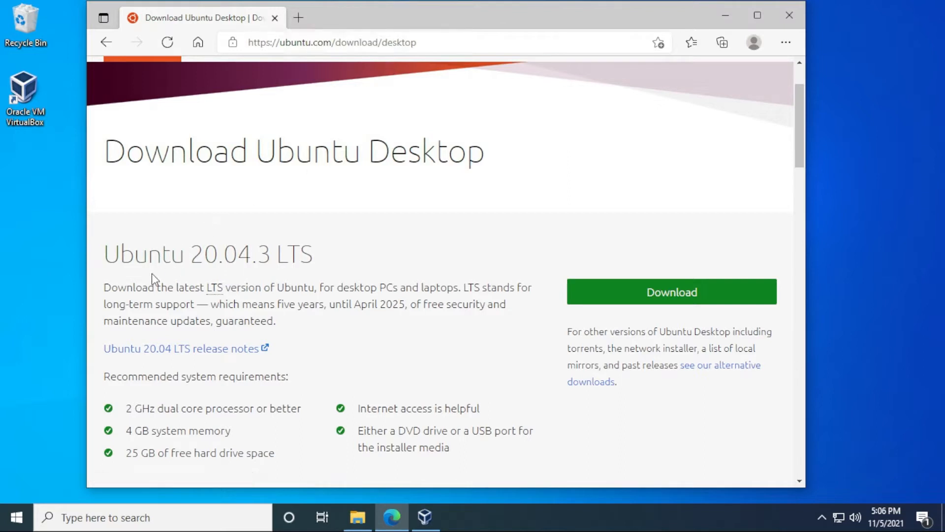
pyautogui.moveTo(214, 277)
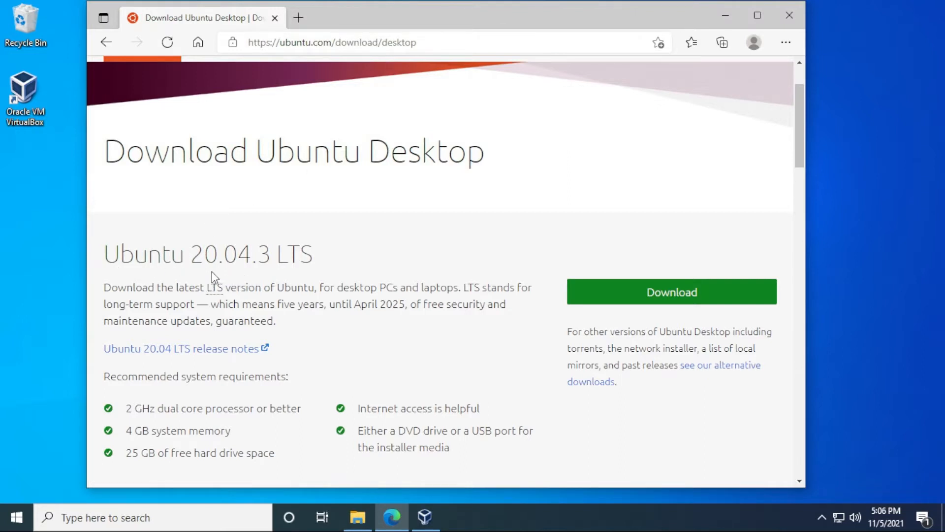
pyautogui.moveTo(388, 275)
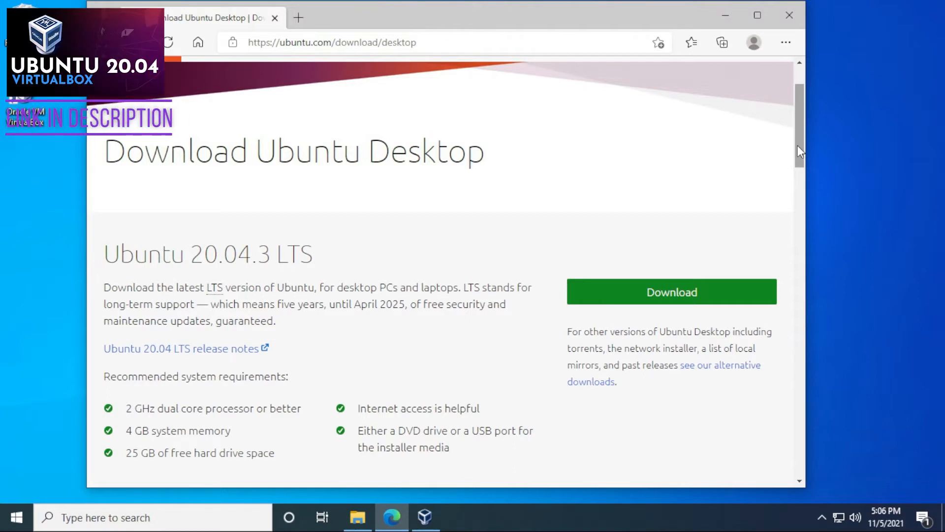
pyautogui.scroll(-3)
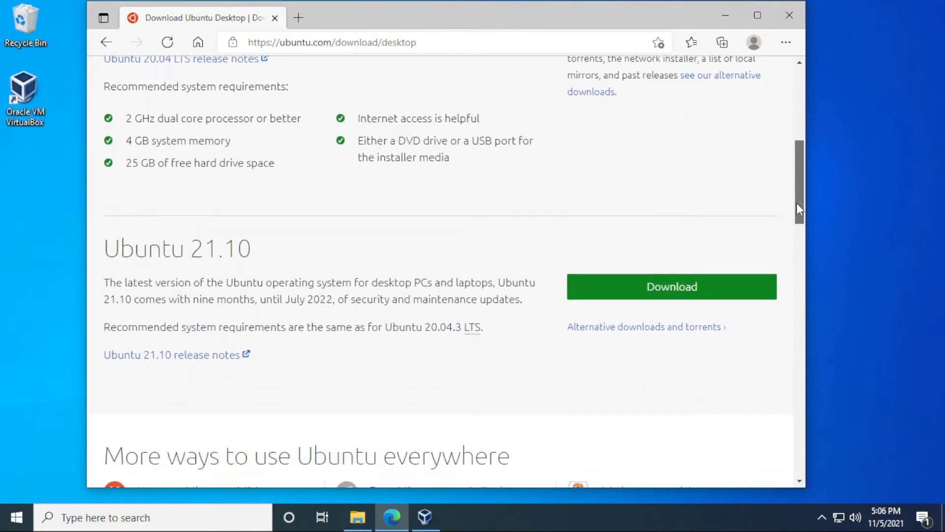
pyautogui.scroll(-3)
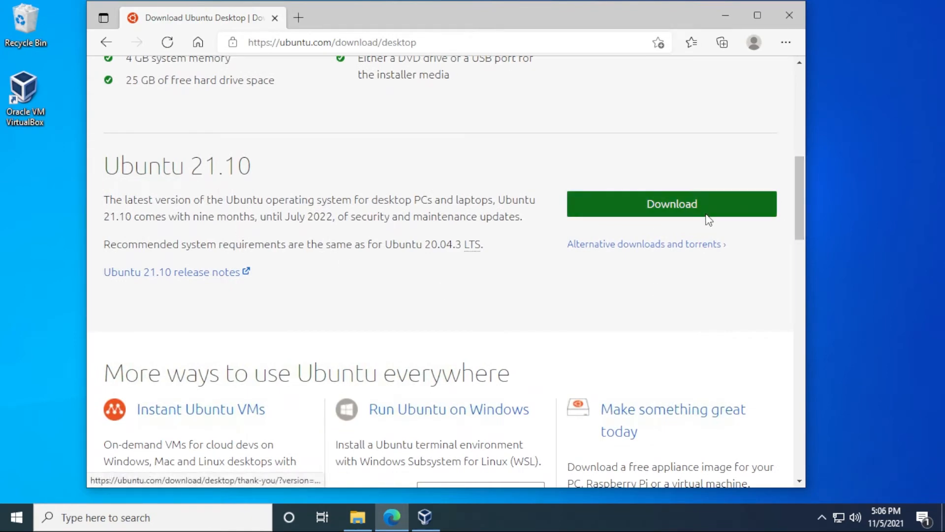
pyautogui.click(671, 203)
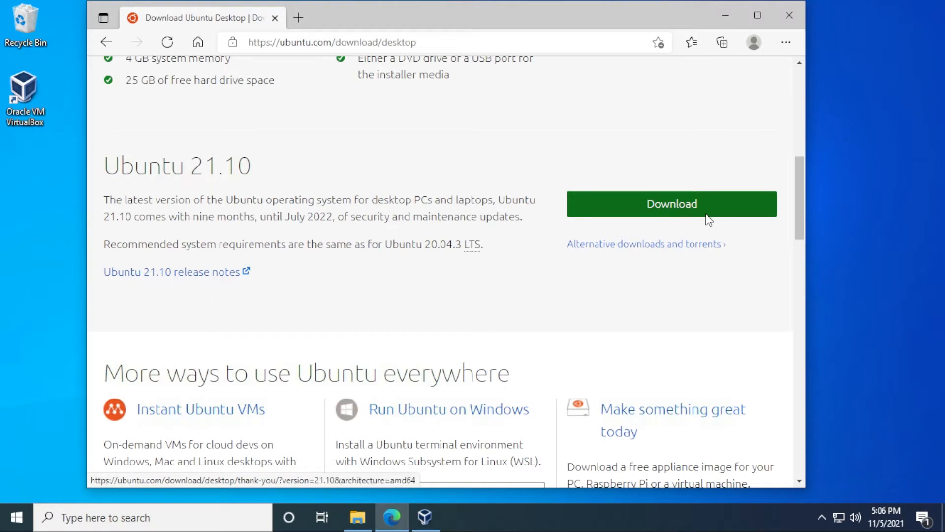
pyautogui.click(358, 517)
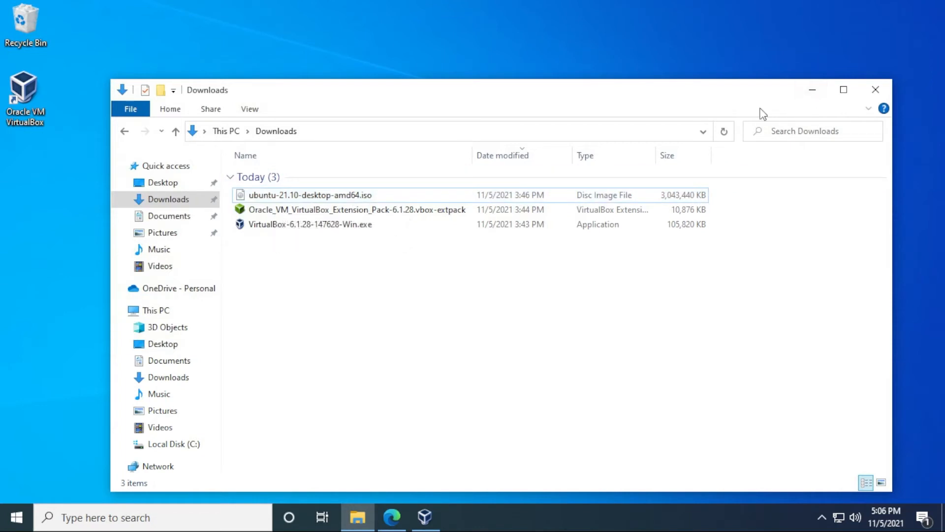
pyautogui.moveTo(813, 91)
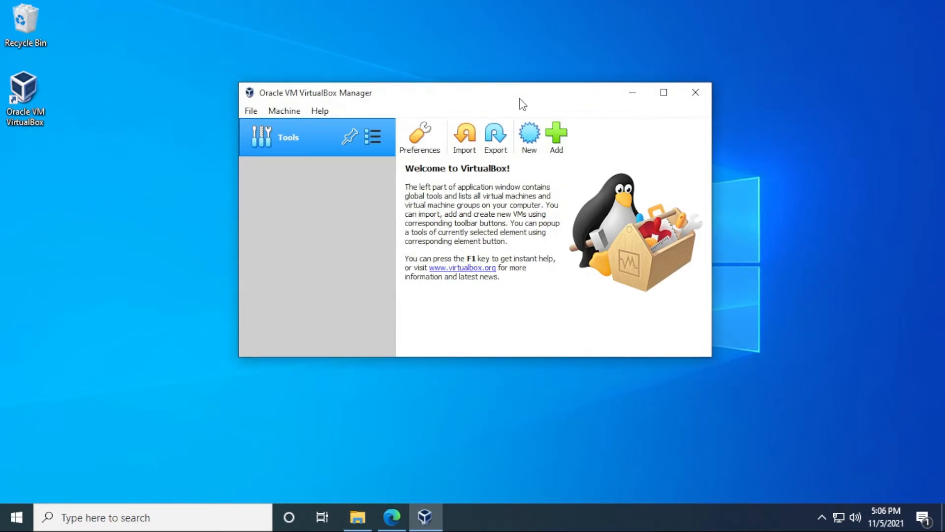
pyautogui.moveTo(529, 143)
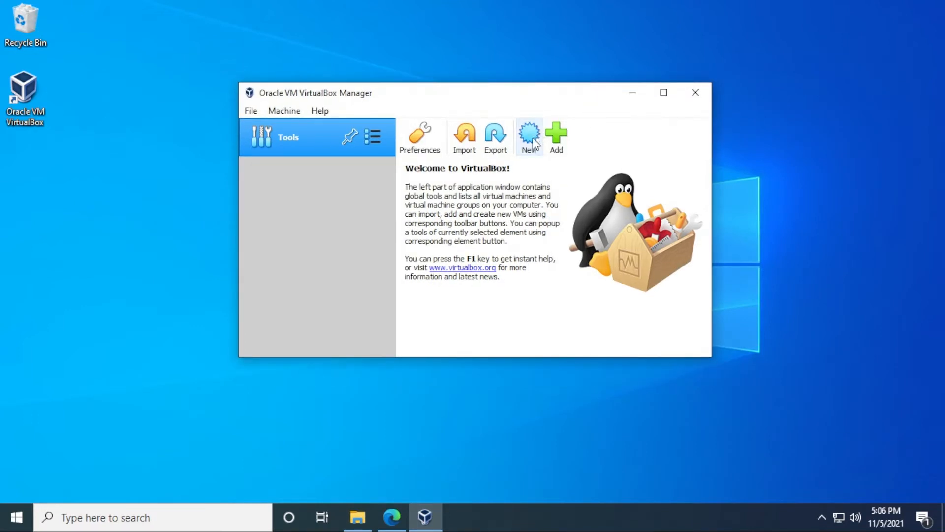
# Step: Create a new machine named Ubuntu21.20, typed as Linux / Ubuntu (64-bit)
pyautogui.click(528, 132)
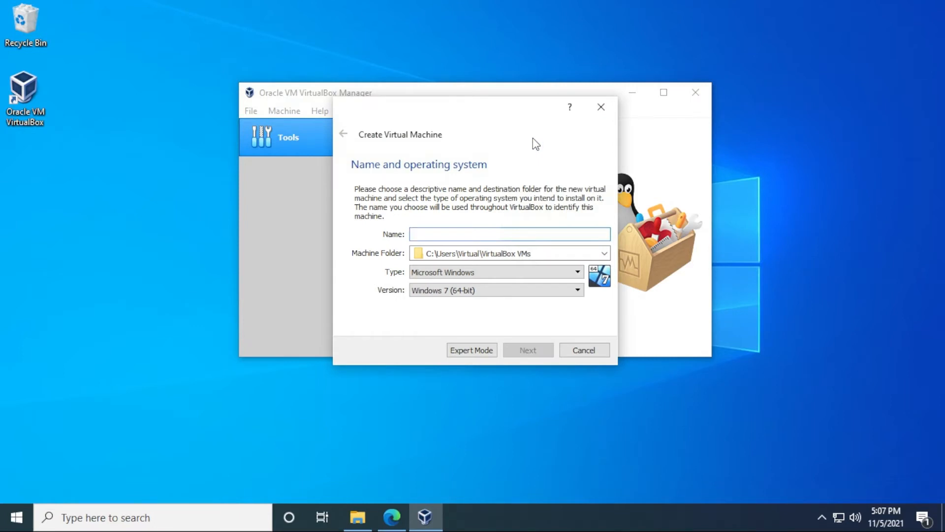
pyautogui.write('Ubuntu21.20')
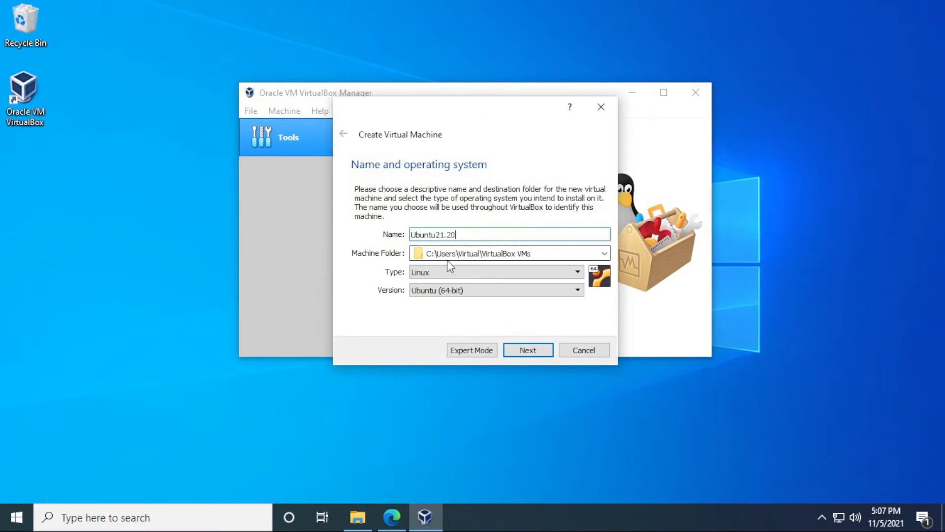
pyautogui.moveTo(450, 269)
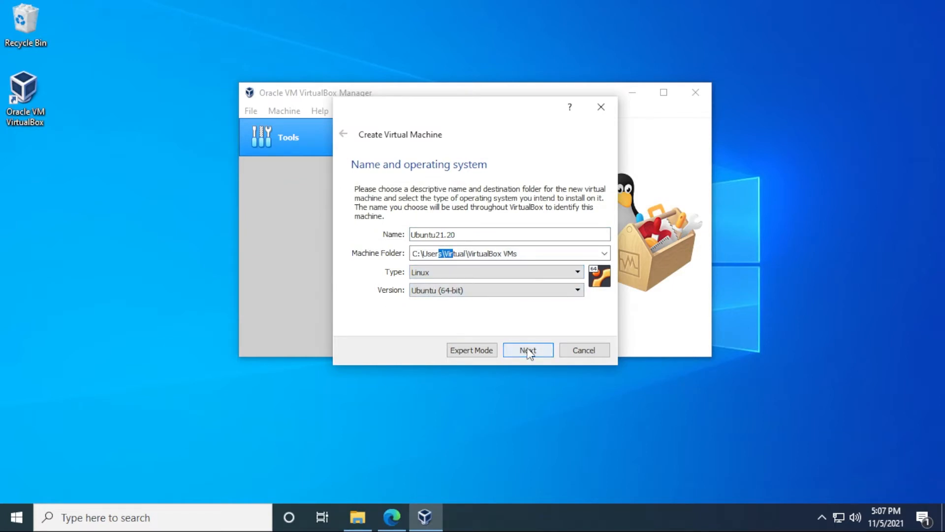
pyautogui.click(528, 350)
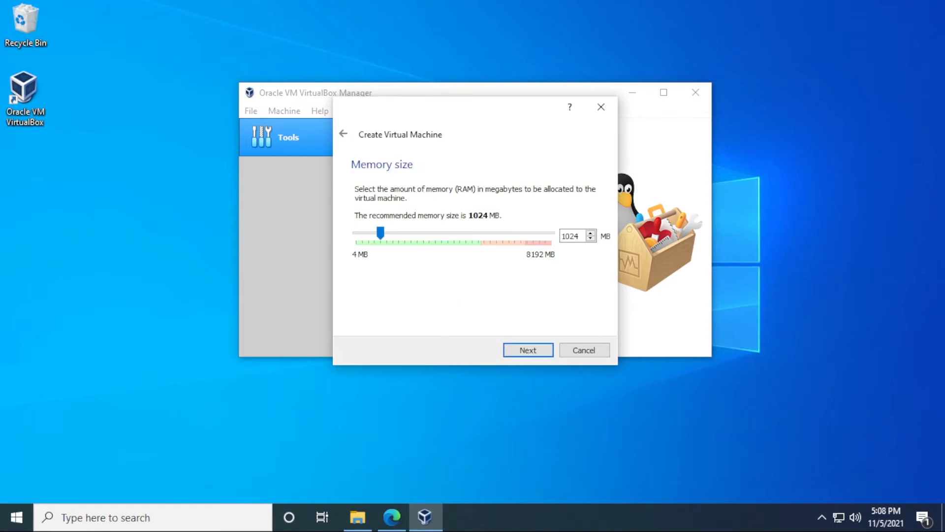
# Step: Allocate 4096 MB of memory to the new machine
pyautogui.moveTo(381, 233); pyautogui.dragTo(386, 234)
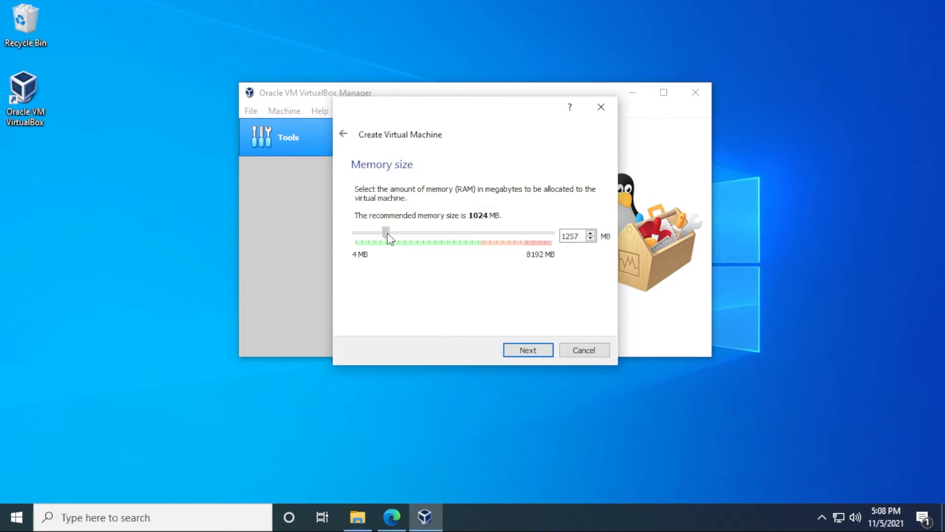
pyautogui.moveTo(386, 233); pyautogui.dragTo(422, 233)
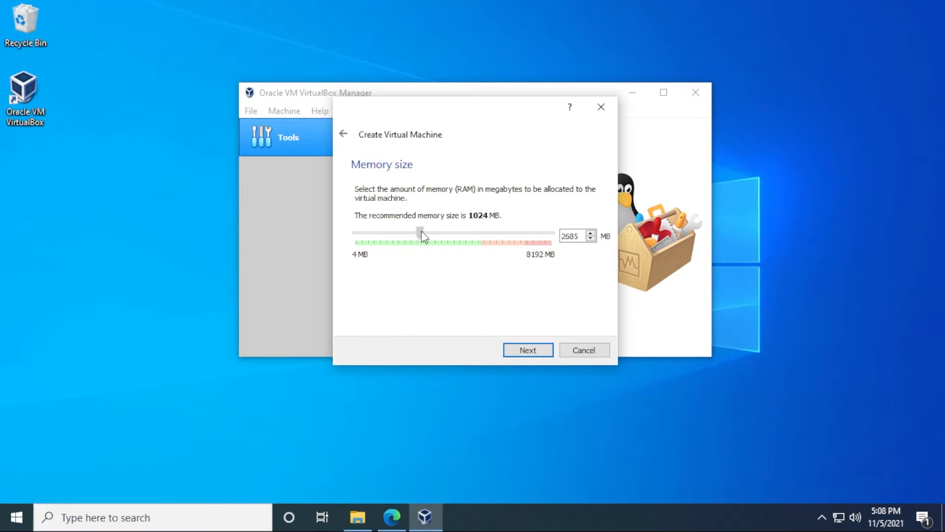
pyautogui.moveTo(422, 234); pyautogui.dragTo(451, 234)
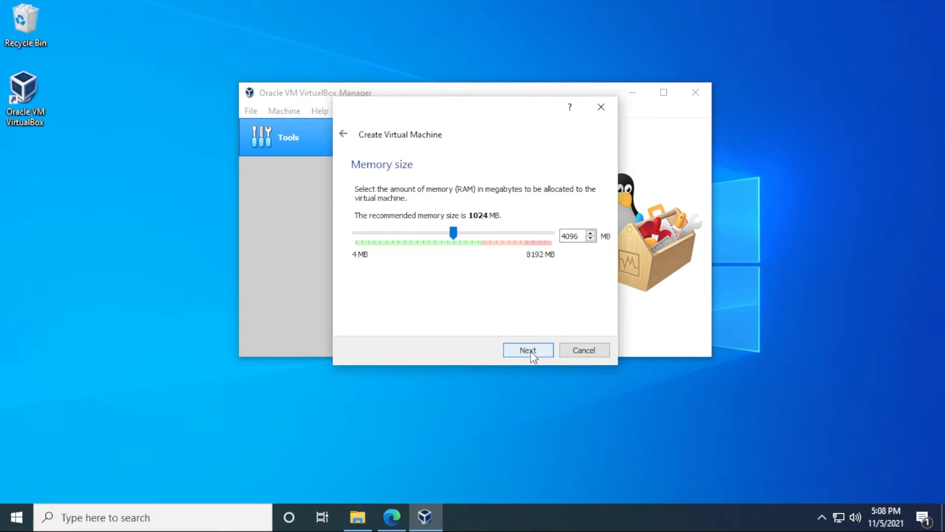
pyautogui.click(528, 350)
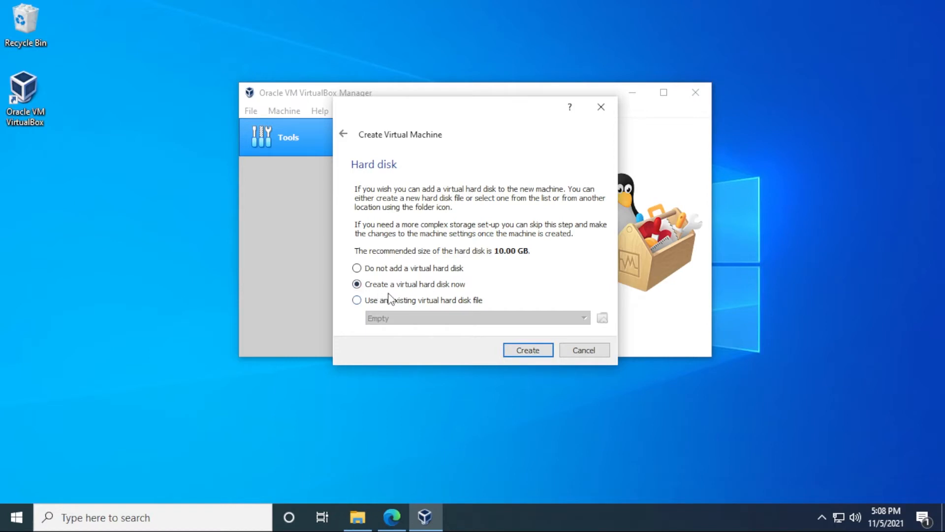
# Step: Choose a new dynamically allocated VDI virtual hard disk
pyautogui.click(528, 350)
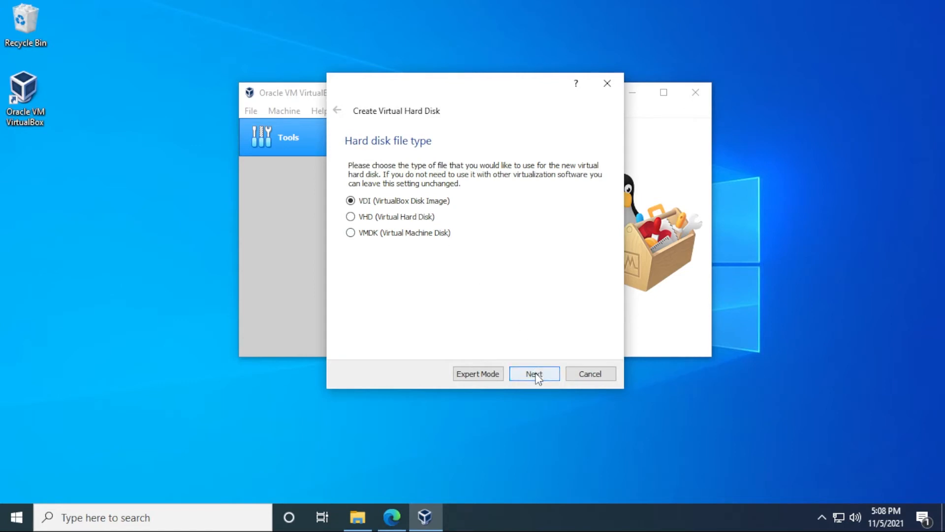
pyautogui.click(534, 374)
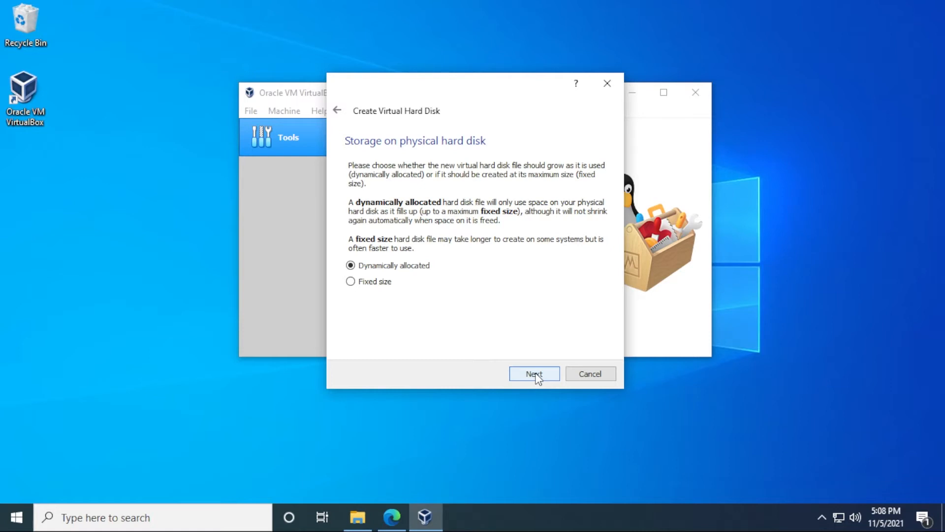
pyautogui.click(534, 373)
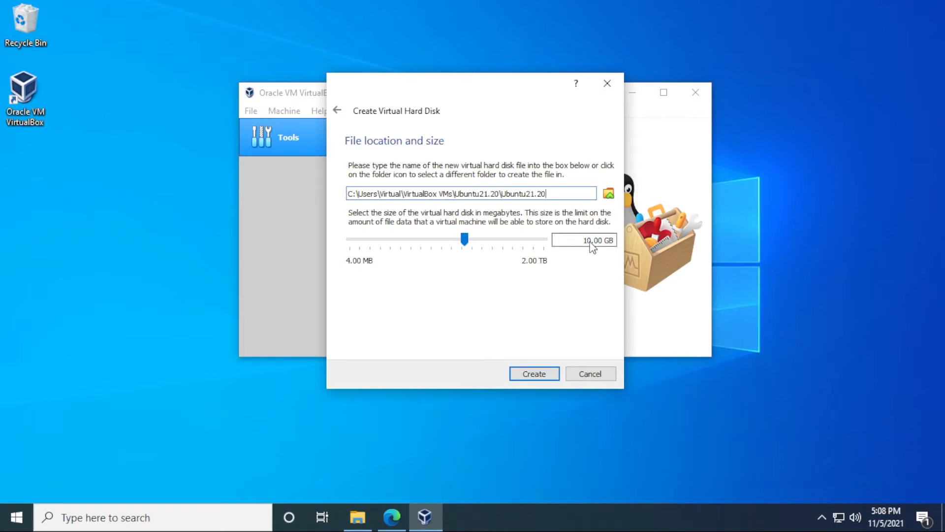
# Step: Size the virtual disk at 25.00 GB and create the machine
pyautogui.moveTo(464, 239); pyautogui.dragTo(348, 239)
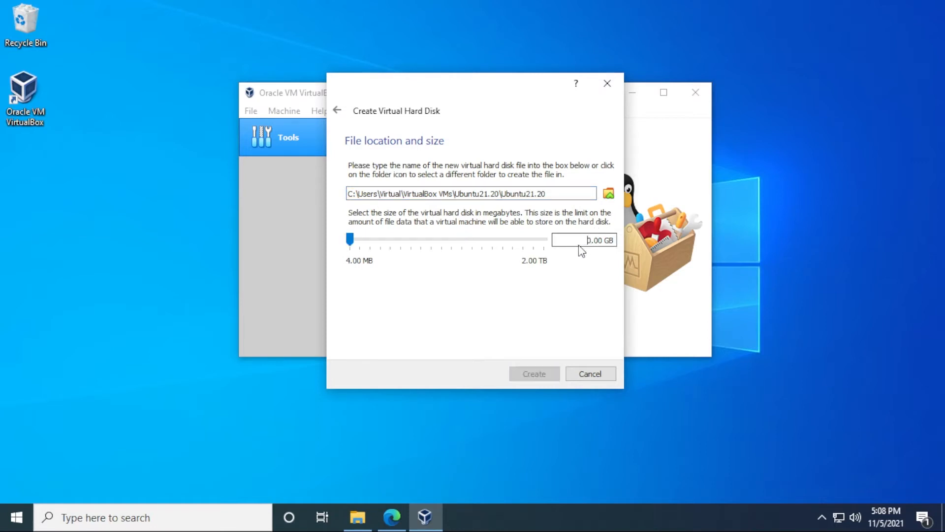
pyautogui.moveTo(349, 239); pyautogui.dragTo(479, 239)
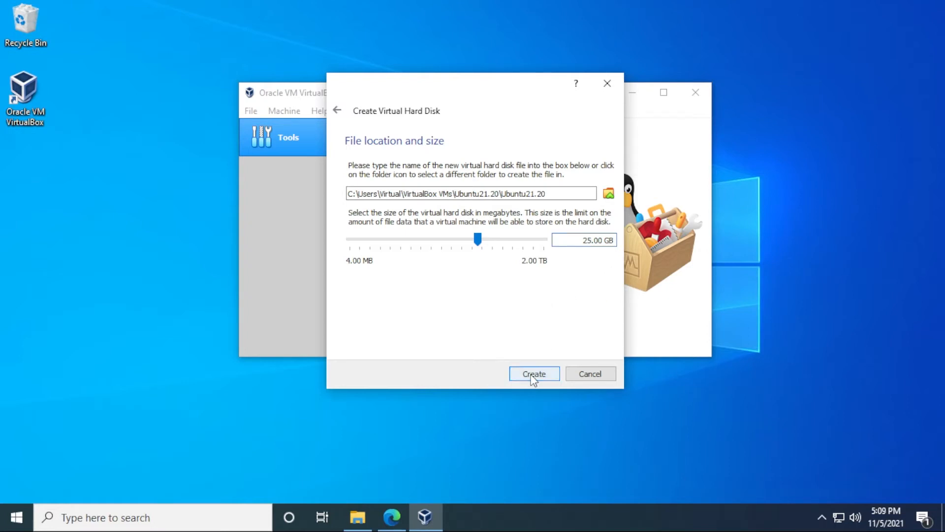
pyautogui.click(535, 373)
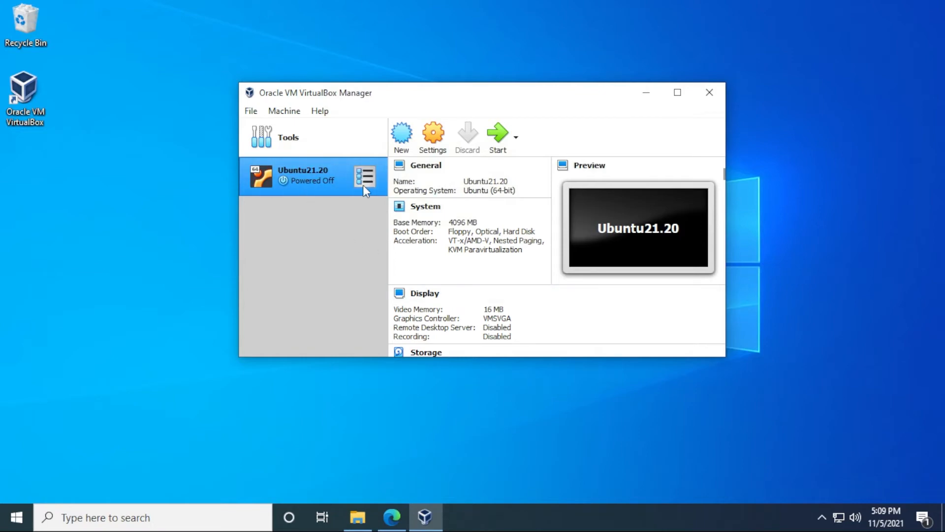
pyautogui.moveTo(438, 136)
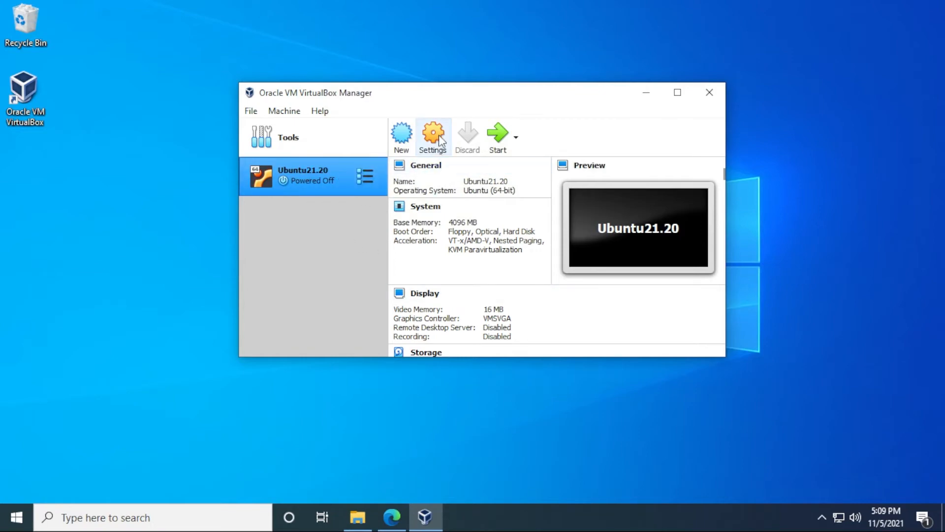
# Step: Raise Ubuntu21.20's processor count from 1 to 4 in System settings and save
pyautogui.click(432, 133)
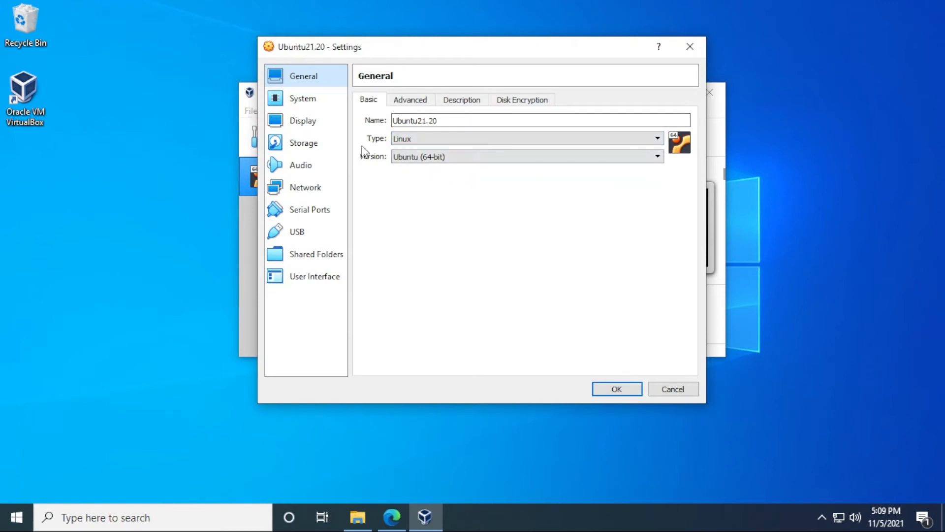
pyautogui.click(302, 120)
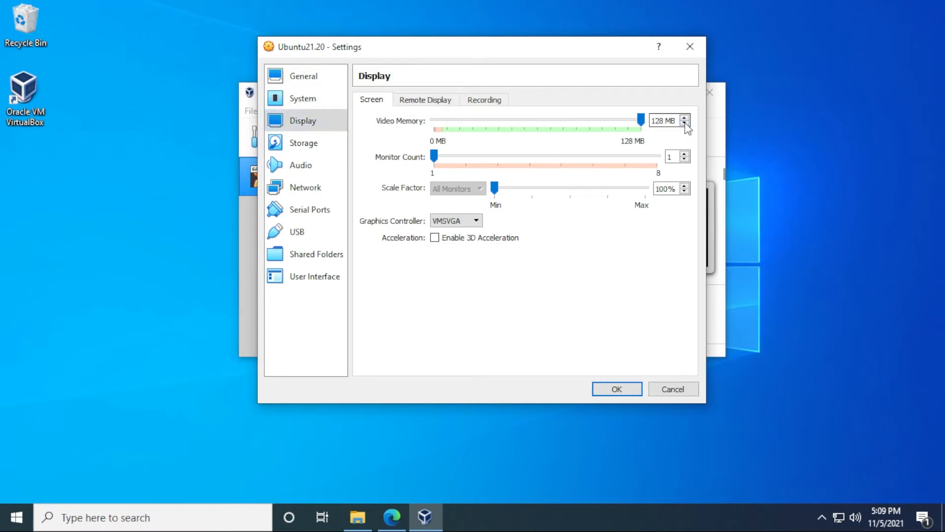
pyautogui.click(303, 98)
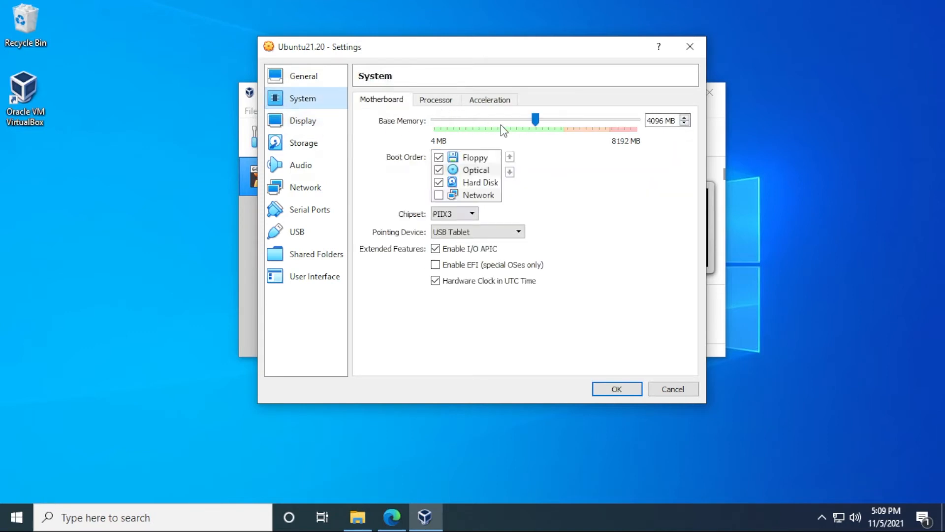
pyautogui.click(437, 100)
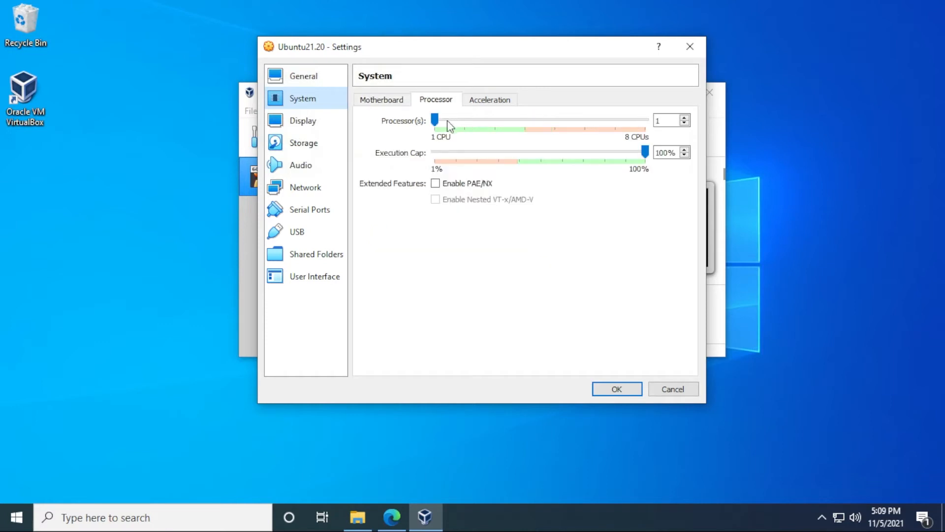
pyautogui.moveTo(443, 121)
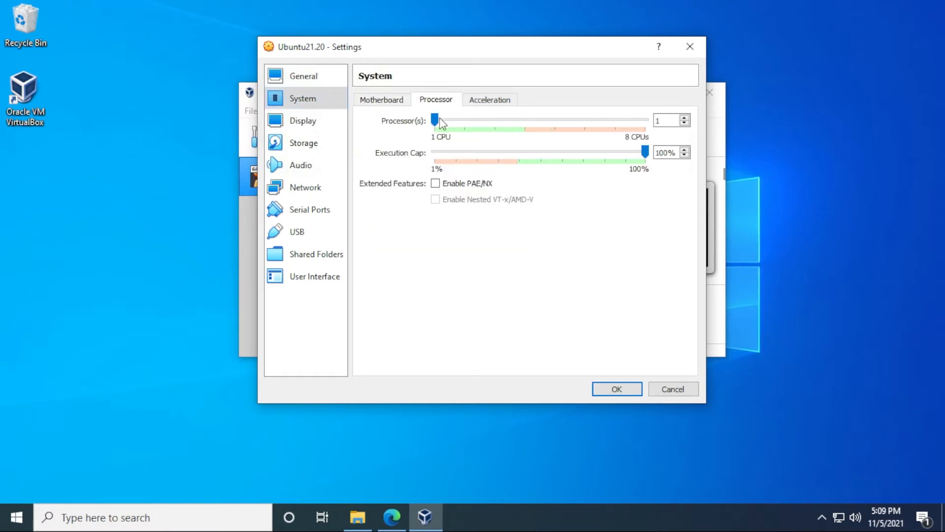
pyautogui.moveTo(435, 121); pyautogui.dragTo(523, 121)
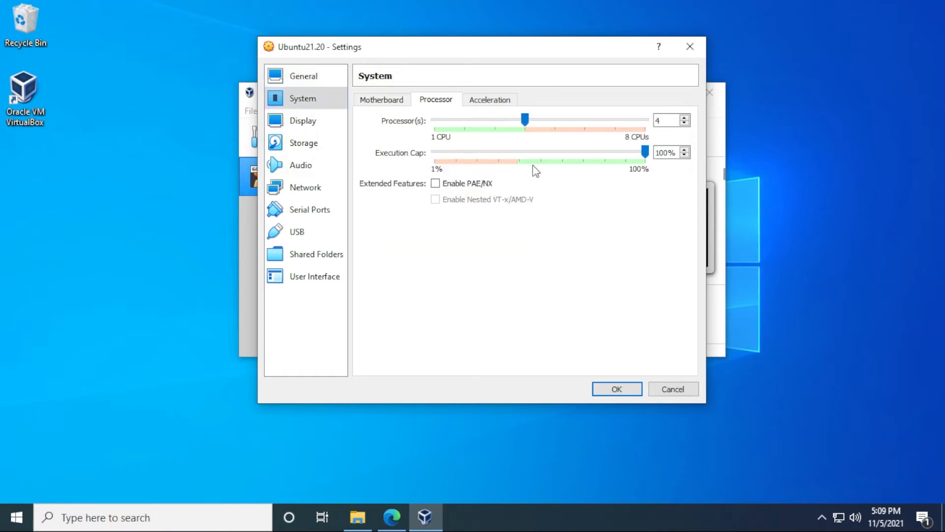
pyautogui.moveTo(657, 296)
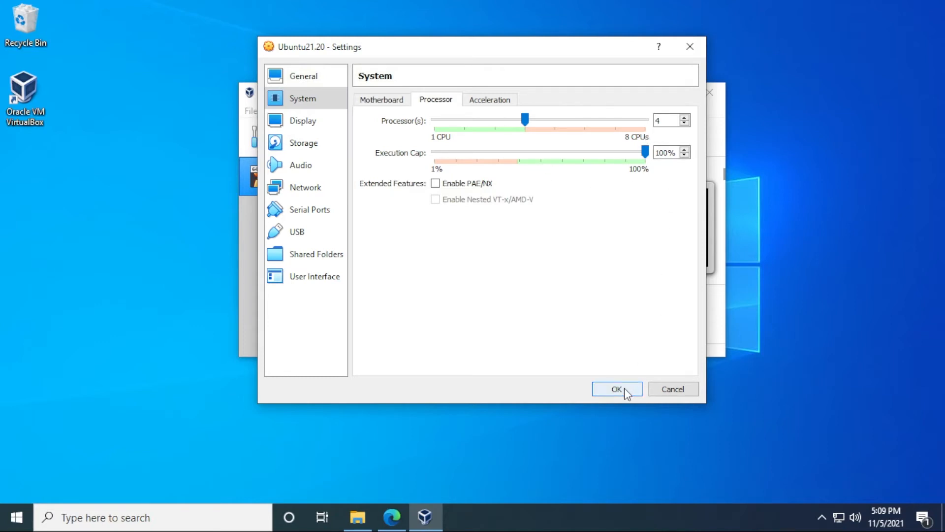
pyautogui.click(617, 389)
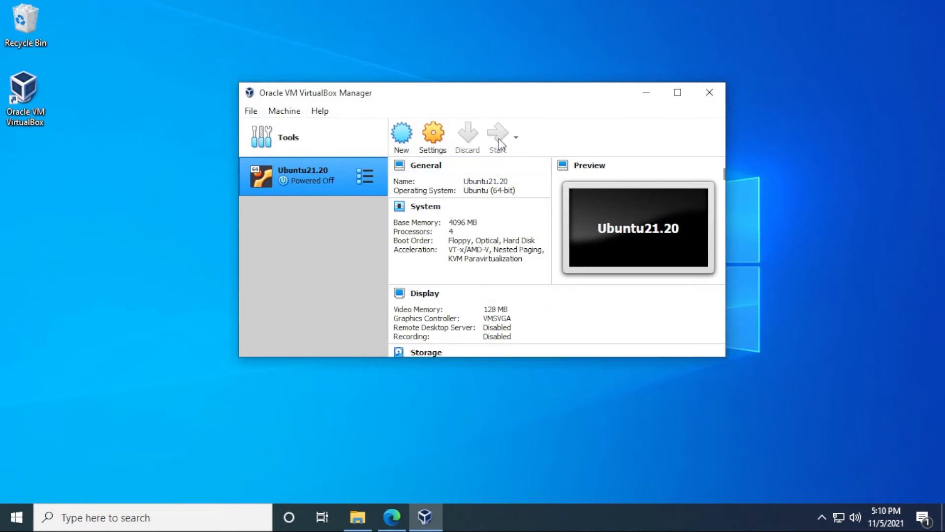
# Step: Boot Ubuntu21.20 from the added ubuntu-21.10-desktop-amd64.iso image
pyautogui.click(496, 132)
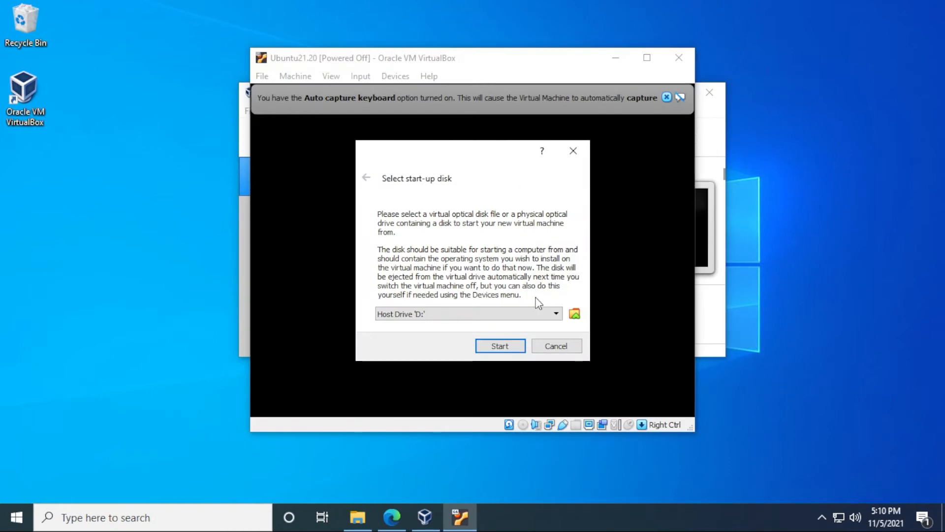
pyautogui.click(574, 313)
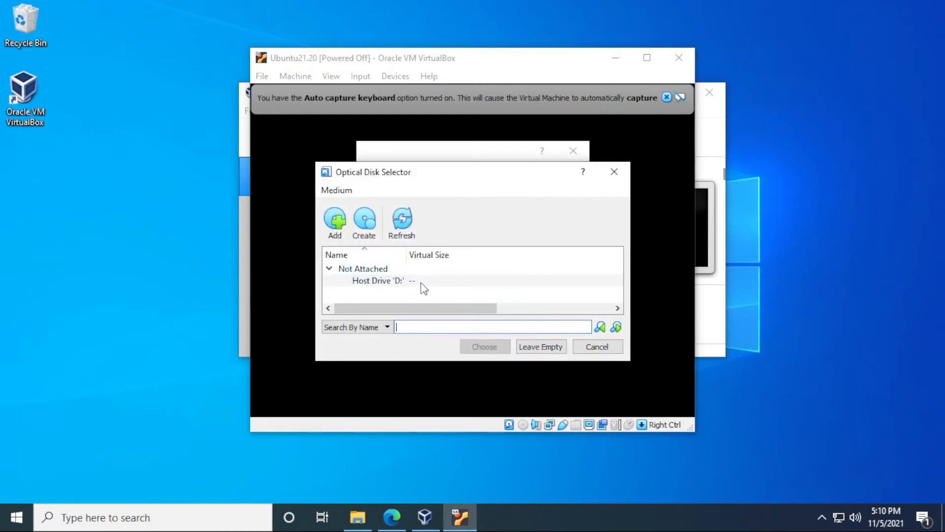
pyautogui.click(335, 217)
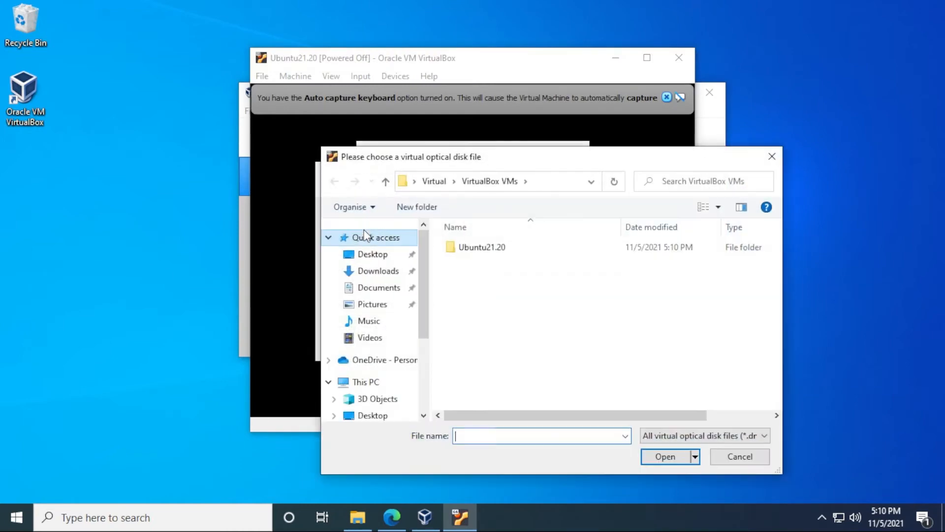
pyautogui.click(377, 271)
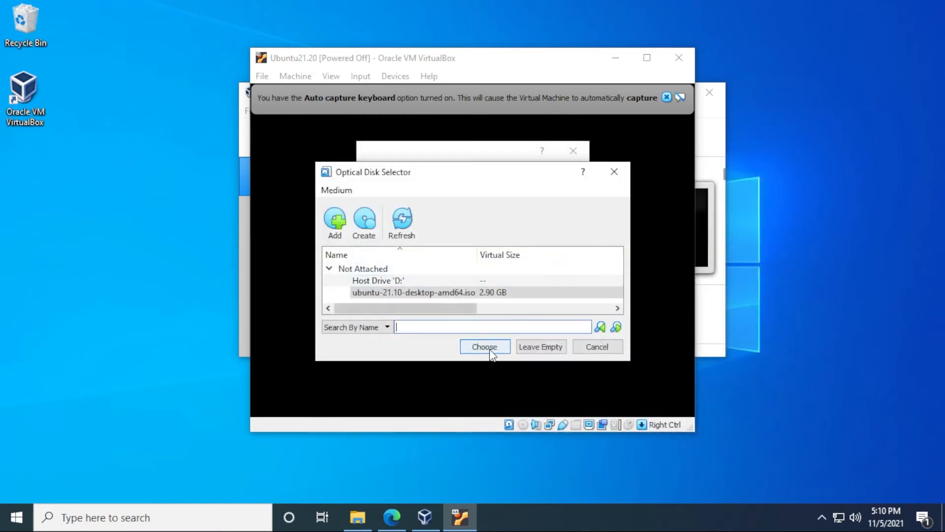
pyautogui.click(485, 347)
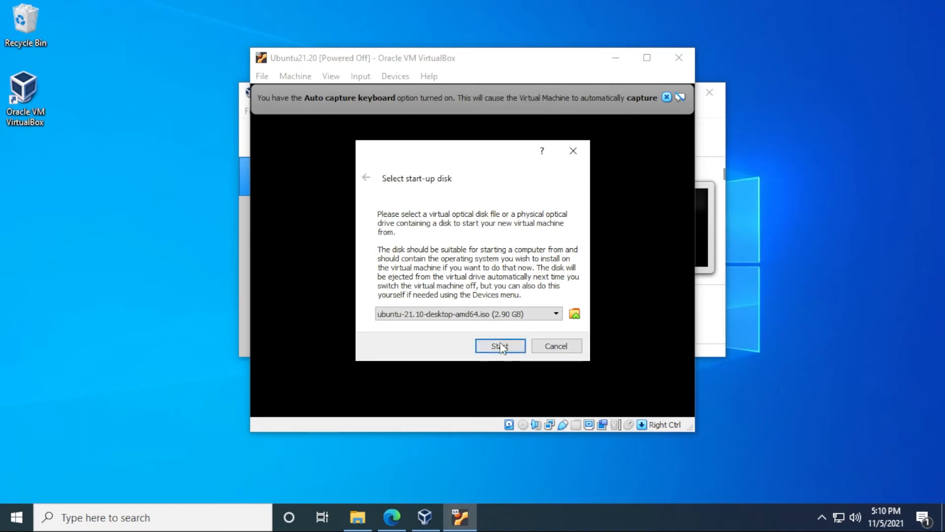
pyautogui.click(500, 345)
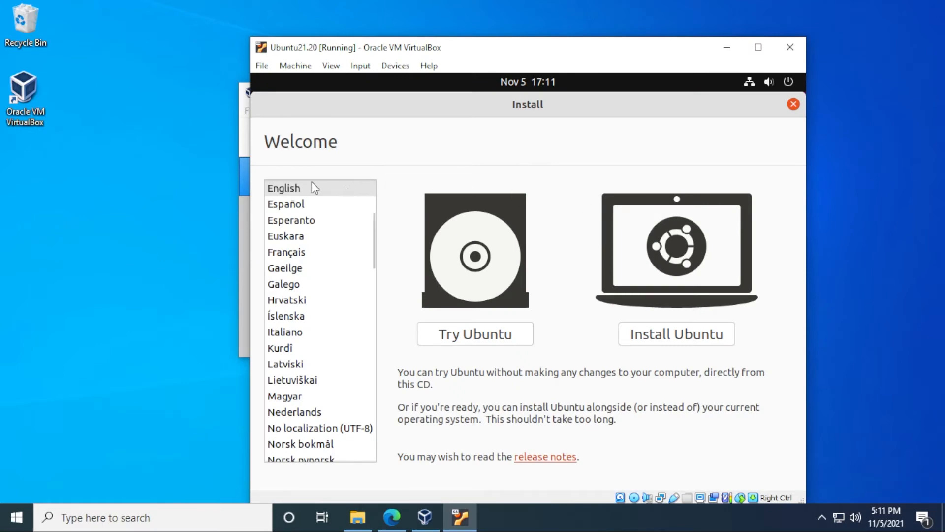
pyautogui.moveTo(308, 208)
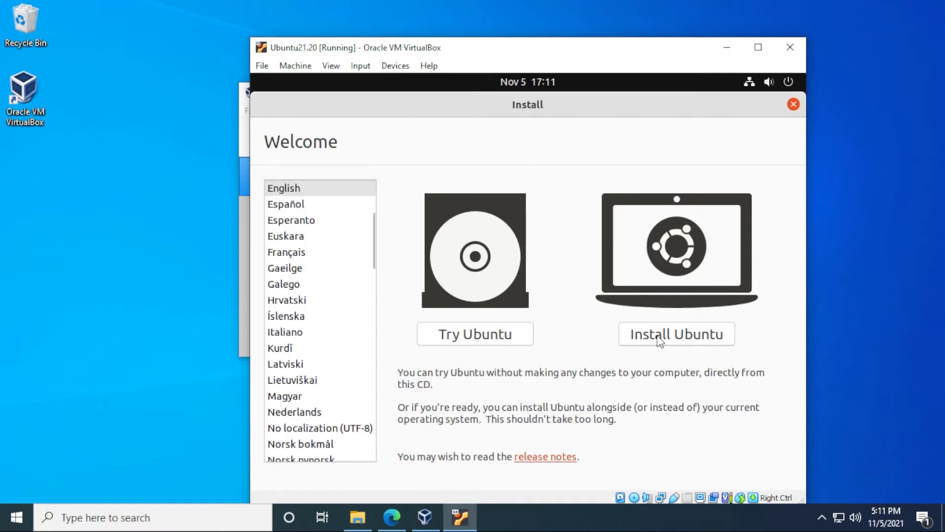
pyautogui.moveTo(492, 341)
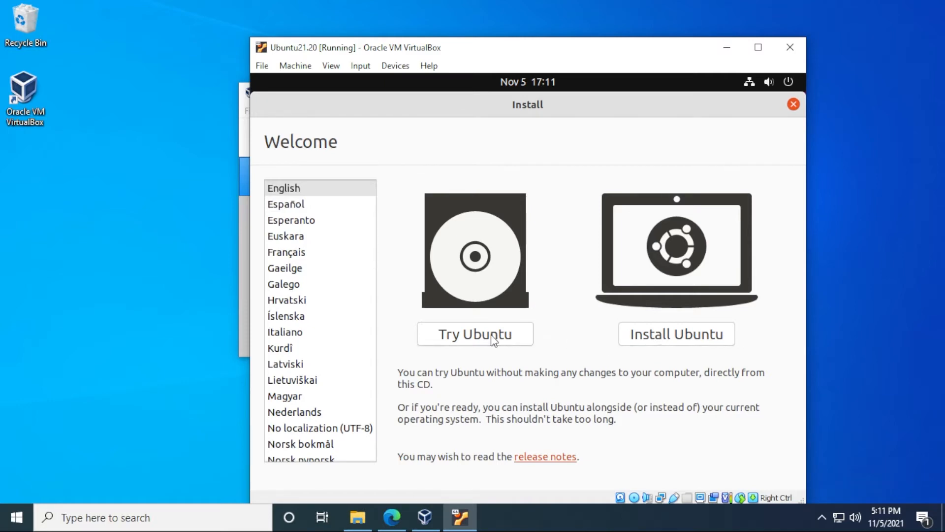
pyautogui.moveTo(517, 337)
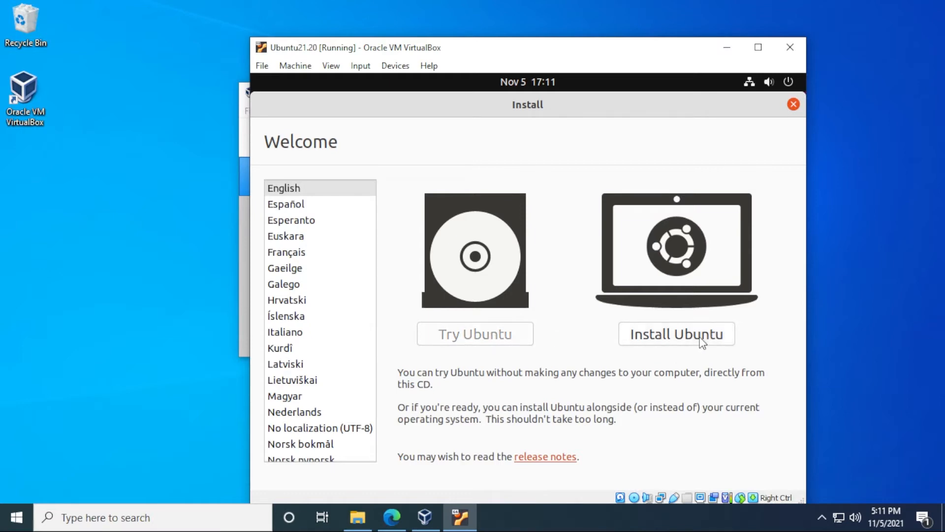
# Step: Choose Install Ubuntu and accept the English (US) keyboard layout
pyautogui.click(677, 334)
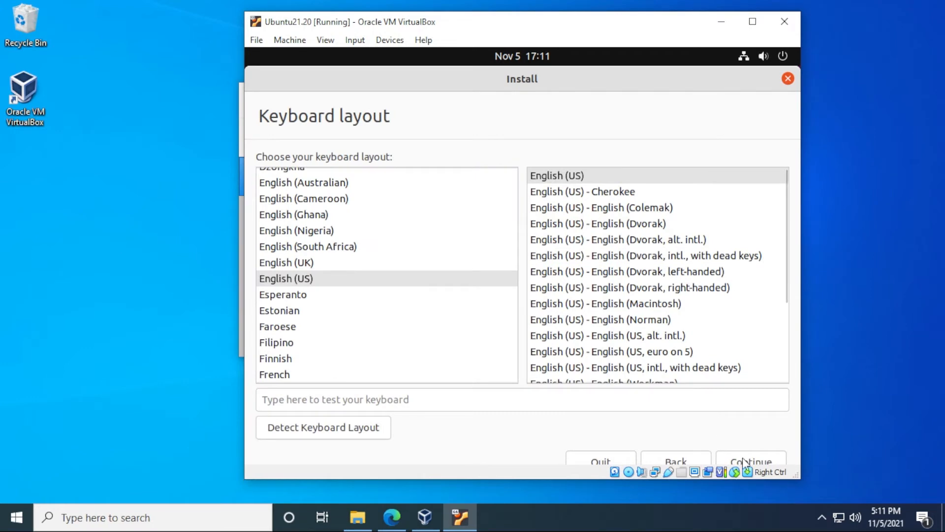
pyautogui.click(752, 461)
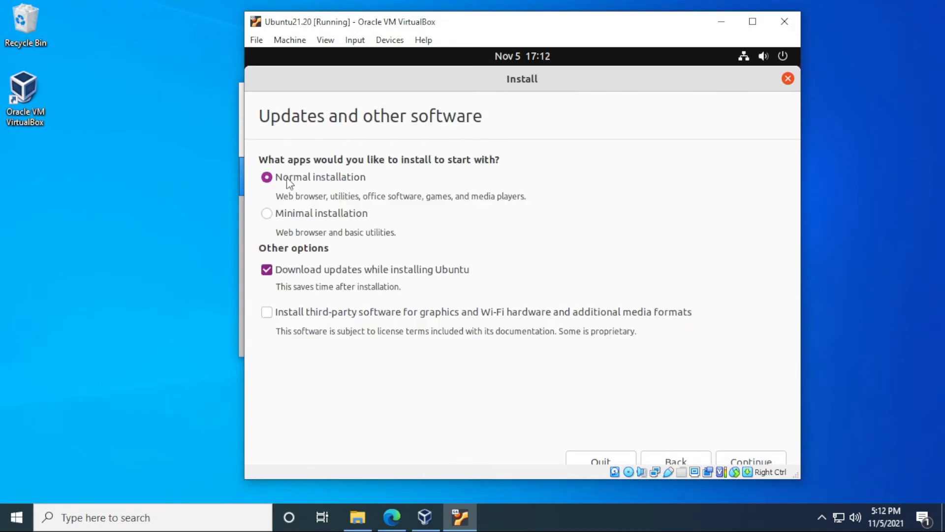
pyautogui.moveTo(289, 291)
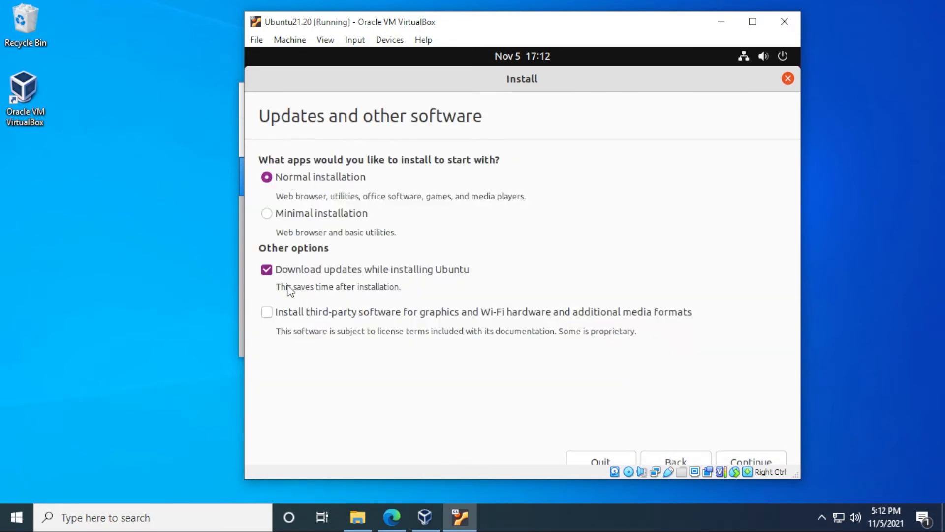
pyautogui.moveTo(754, 464)
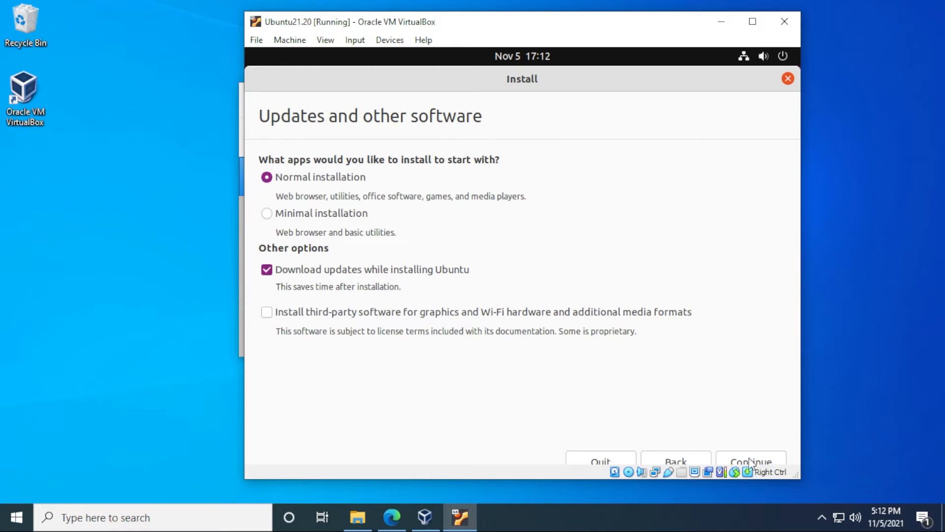
# Step: Pick Normal installation with Erase disk and confirm writing the partition changes
pyautogui.click(751, 462)
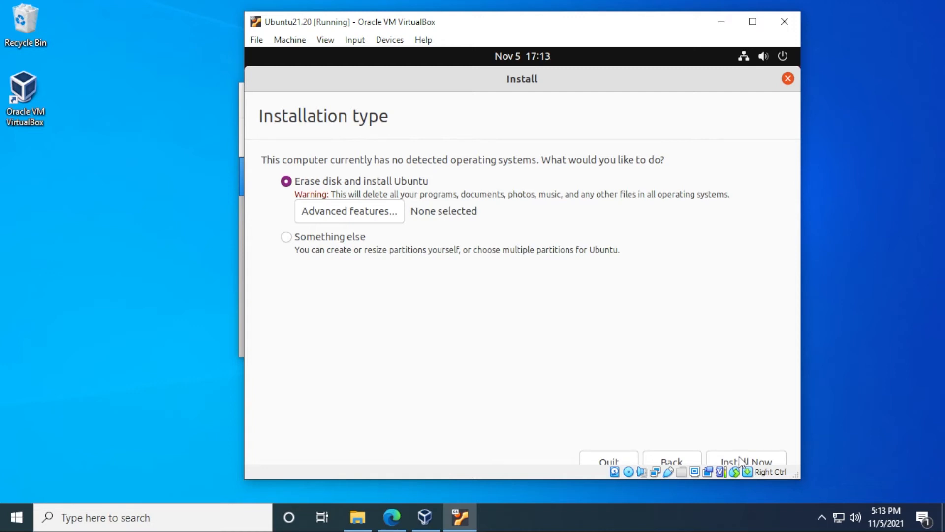
pyautogui.moveTo(501, 206)
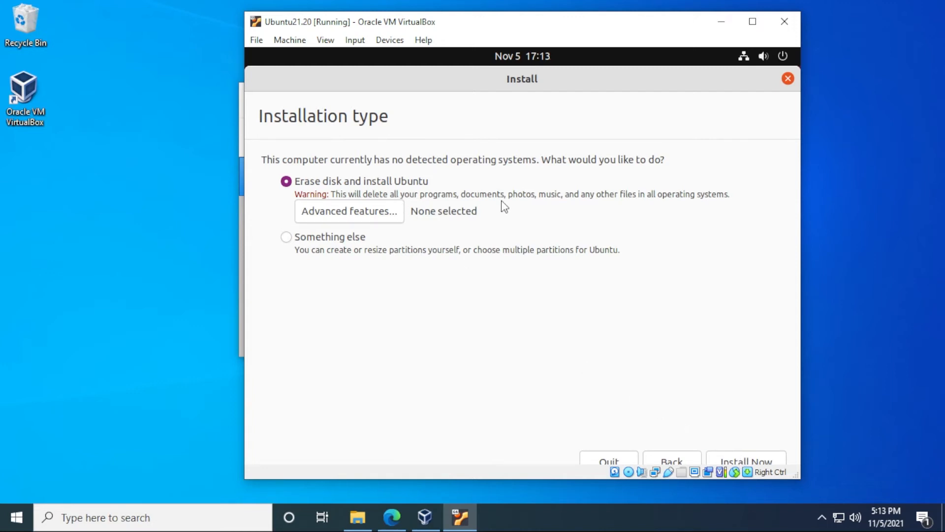
pyautogui.moveTo(327, 196)
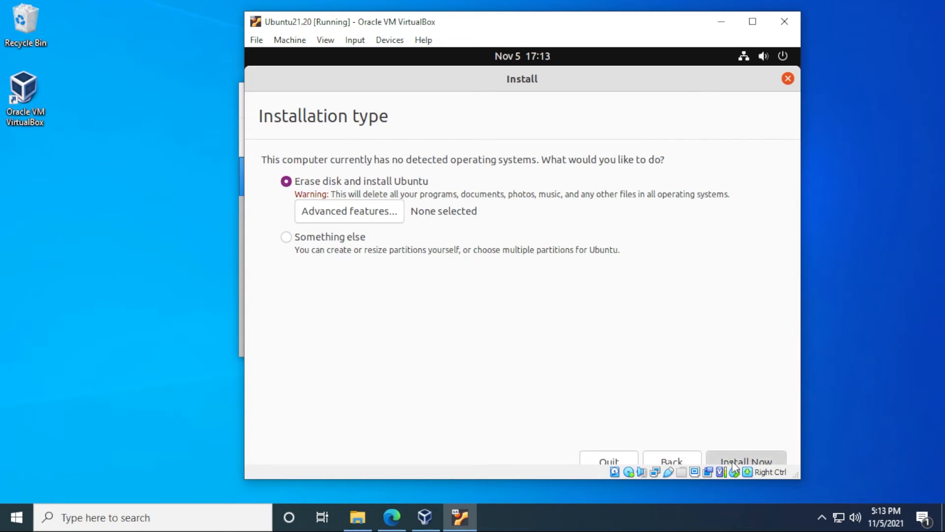
pyautogui.click(747, 461)
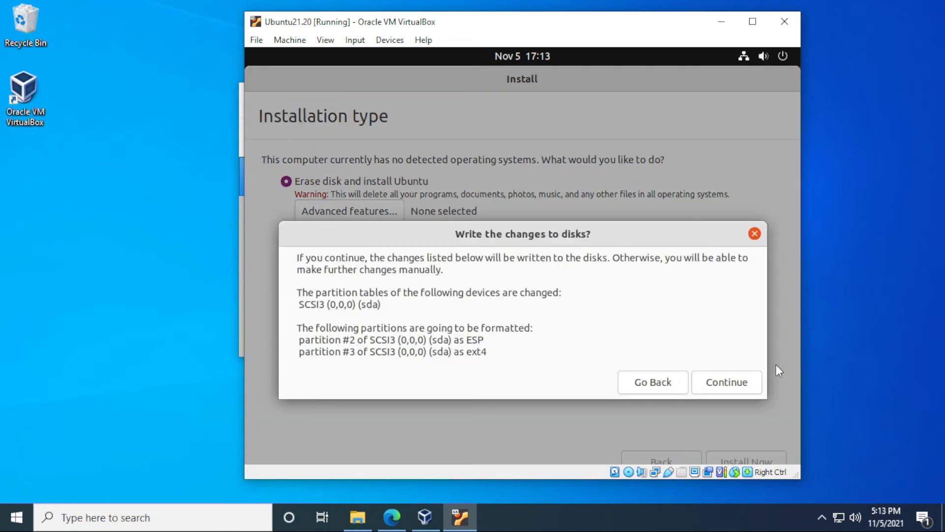
pyautogui.moveTo(728, 393)
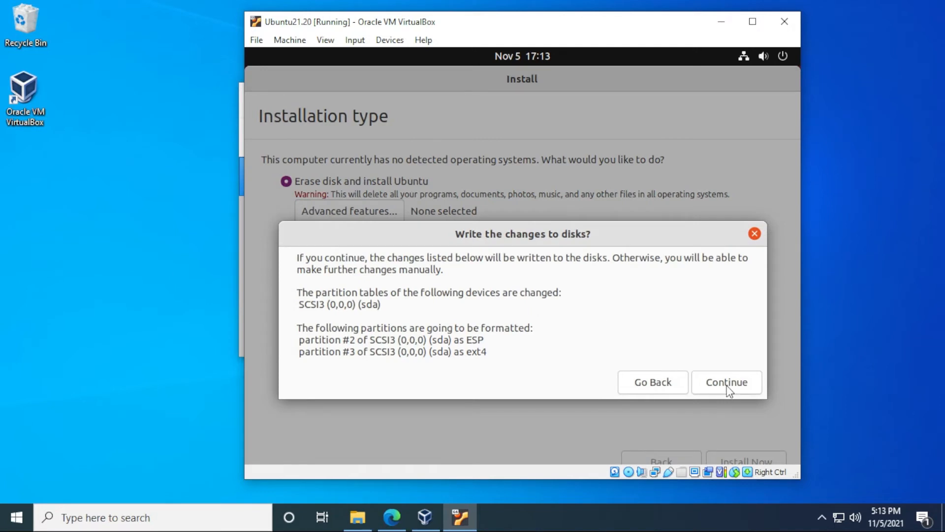
pyautogui.click(727, 382)
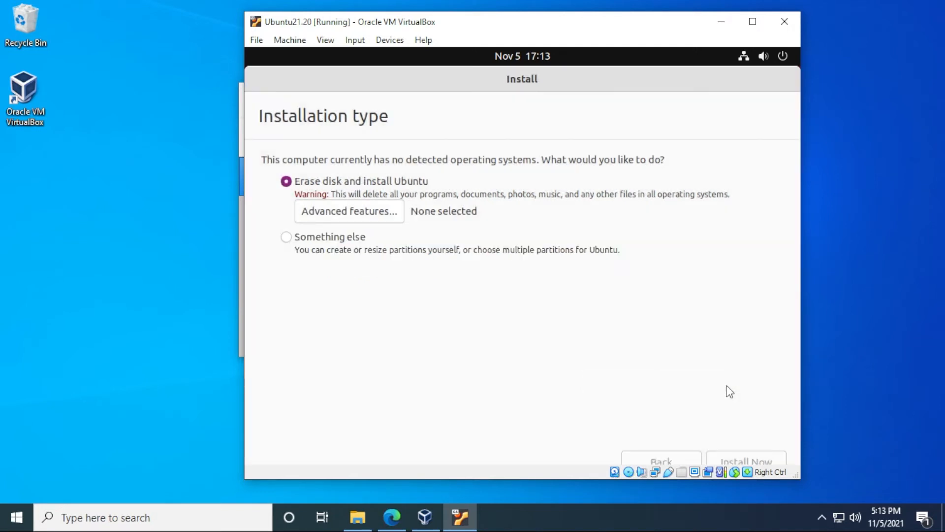
pyautogui.click(746, 461)
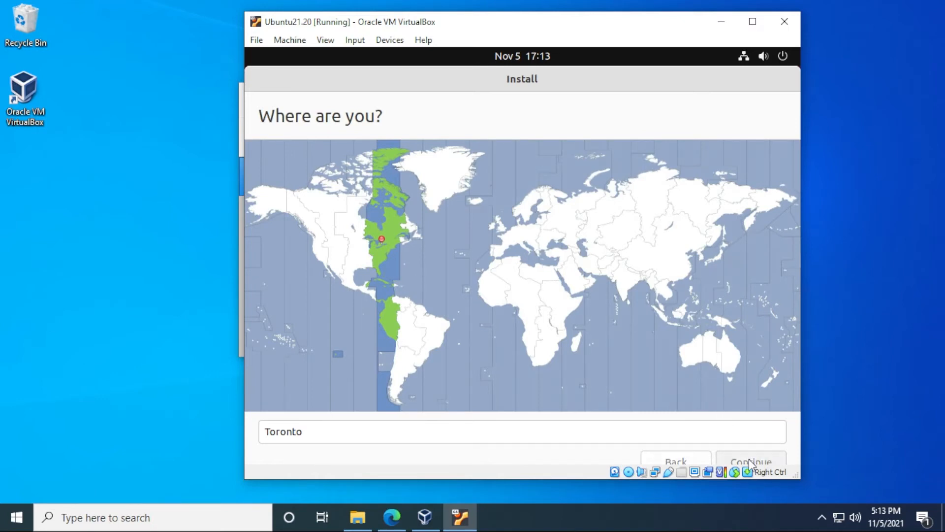
# Step: Keep Toronto, enter the GEEKrar account details, and submit to run the install
pyautogui.click(751, 461)
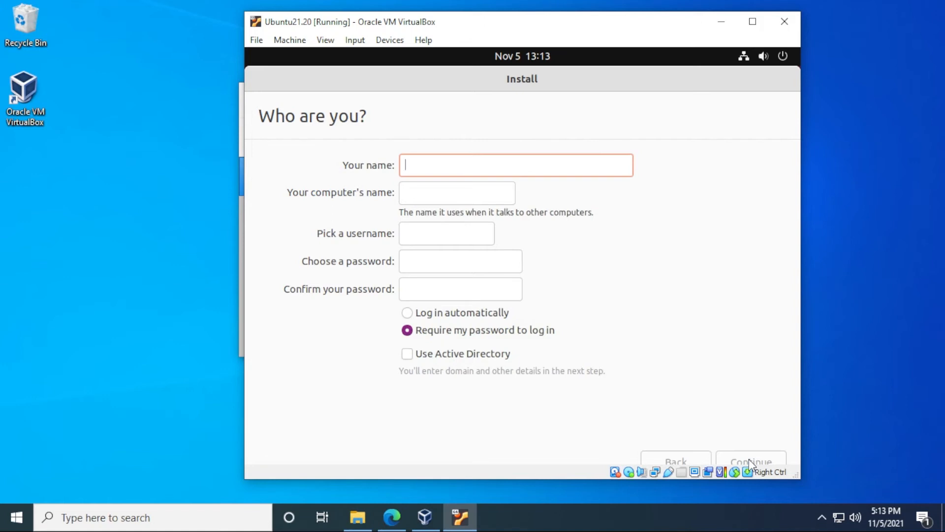
pyautogui.write('GEEKrar')
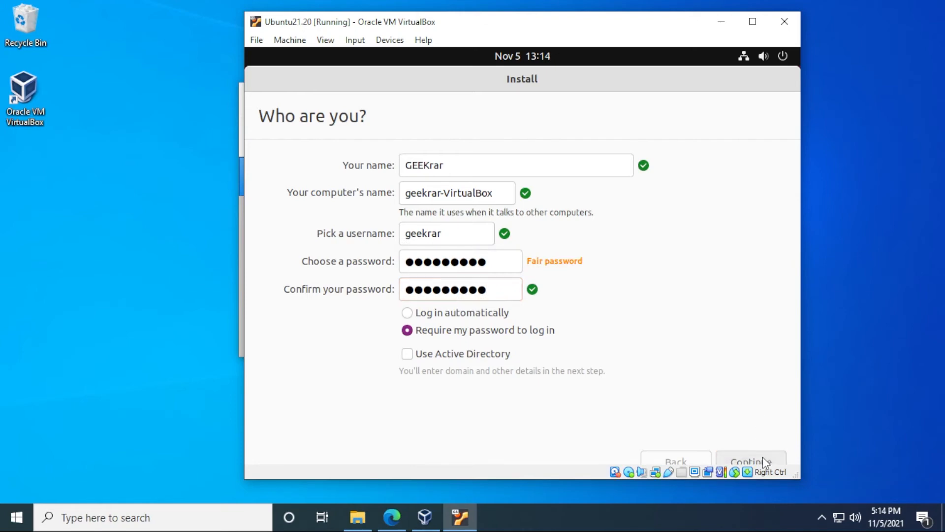
pyautogui.click(752, 461)
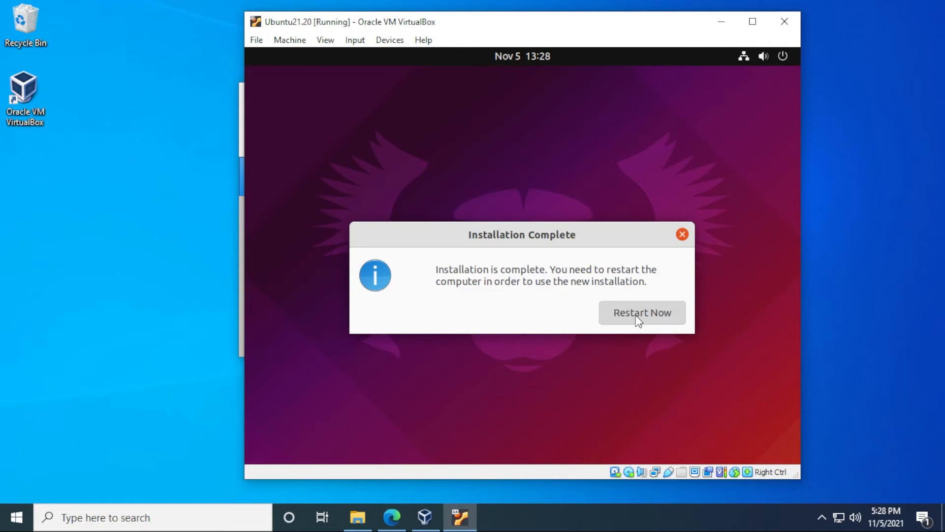
# Step: Restart into the newly installed Ubuntu and log in as GEEKrar with the account password
pyautogui.click(643, 313)
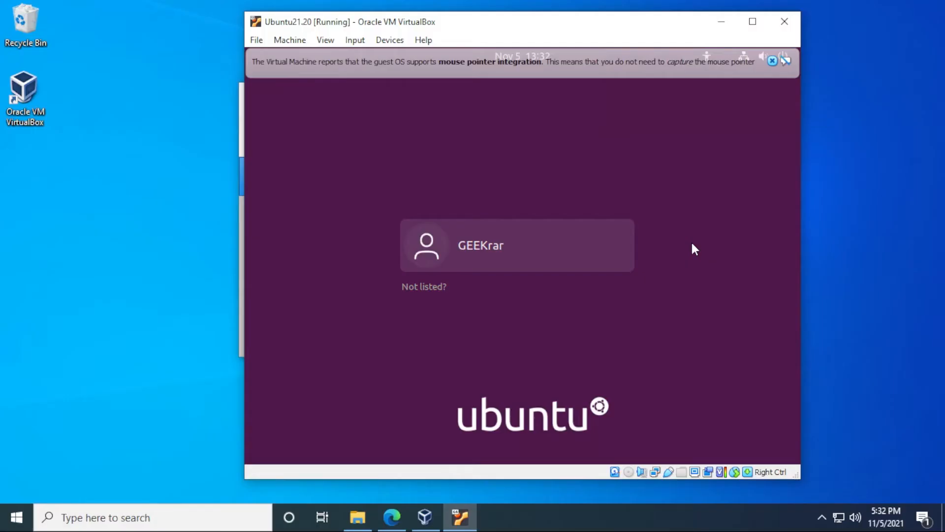
pyautogui.moveTo(713, 246)
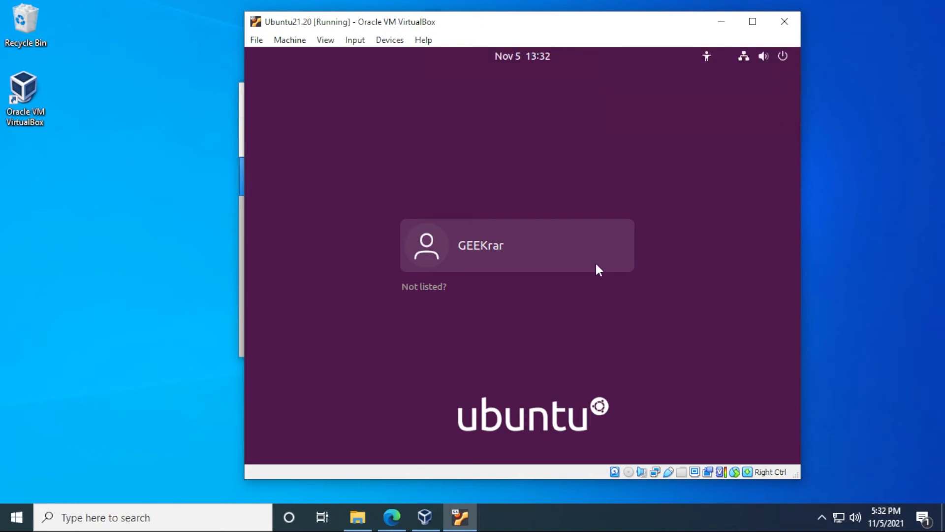
pyautogui.moveTo(528, 256)
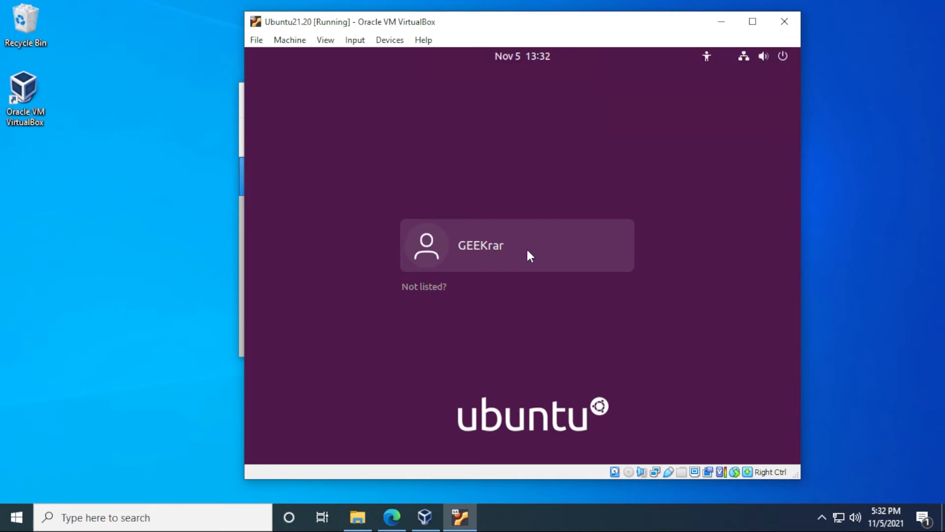
pyautogui.click(516, 245)
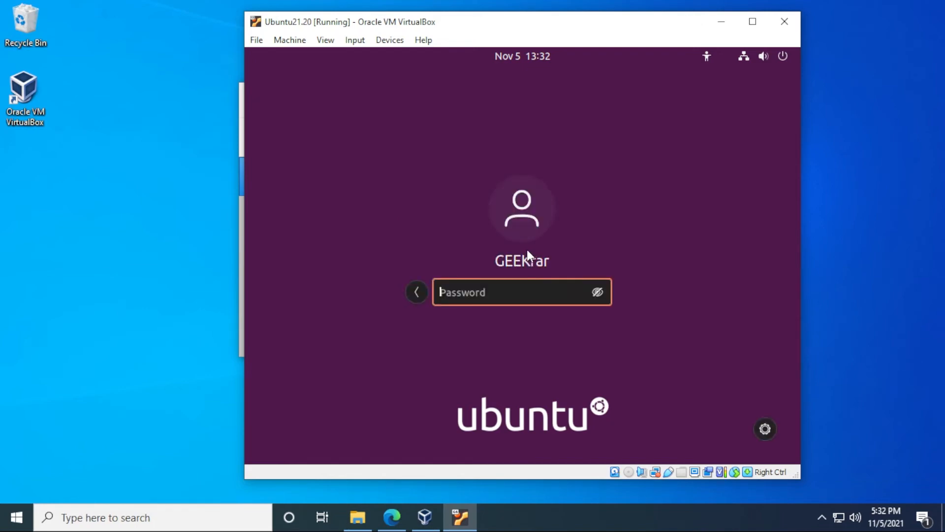
pyautogui.write('•')
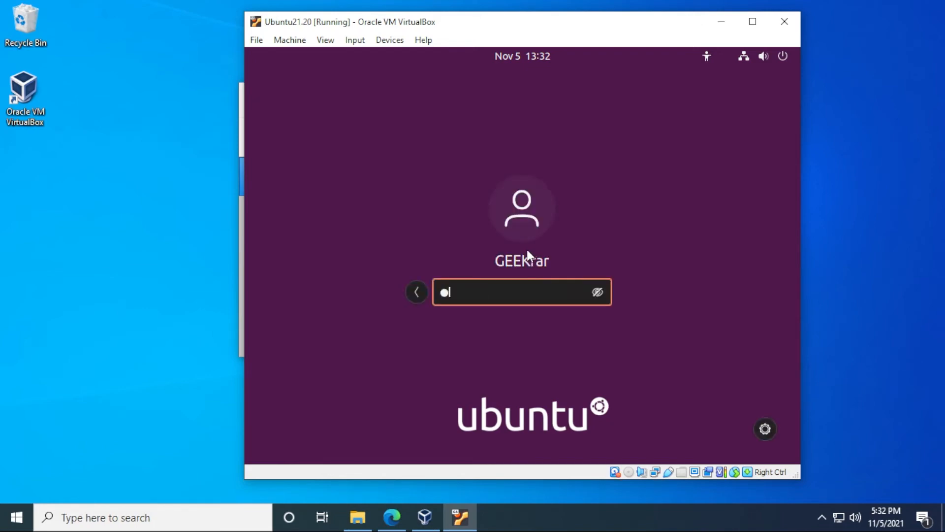
pyautogui.press('Return')
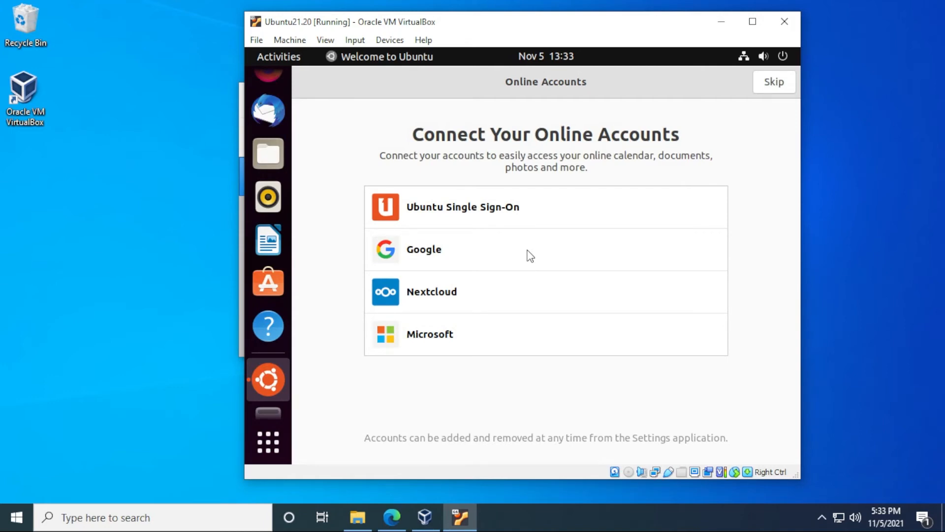
# Step: Skip Online Accounts, keep defaults on Help improve Ubuntu and Privacy, and choose Done
pyautogui.click(774, 82)
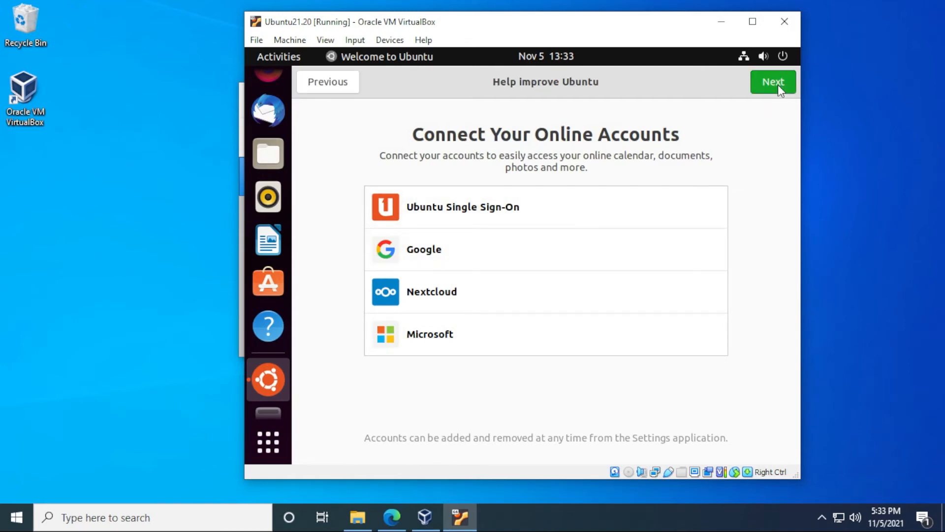
pyautogui.click(773, 81)
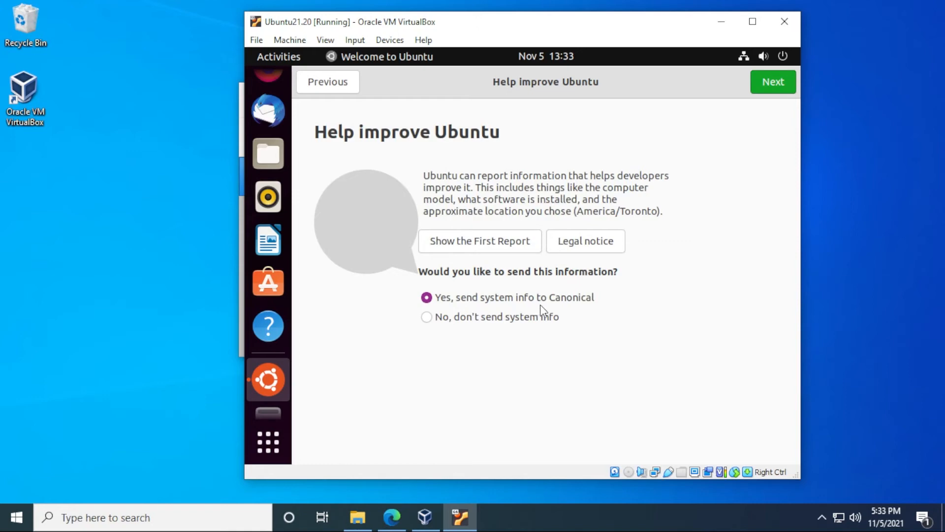
pyautogui.moveTo(743, 153)
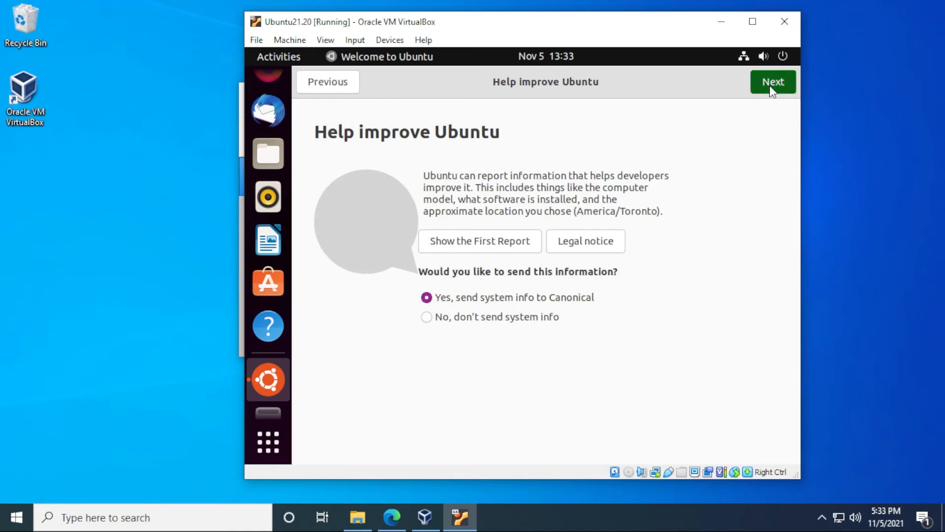
pyautogui.click(773, 82)
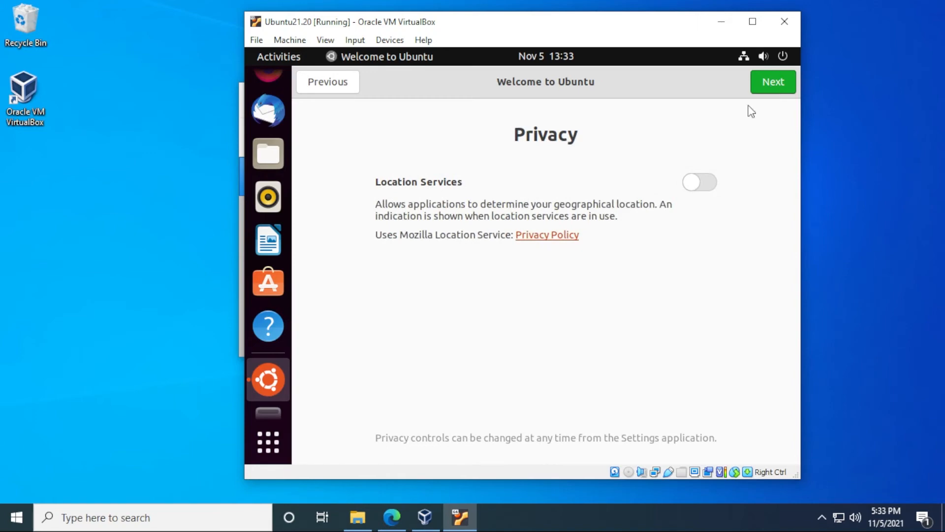
pyautogui.moveTo(717, 212)
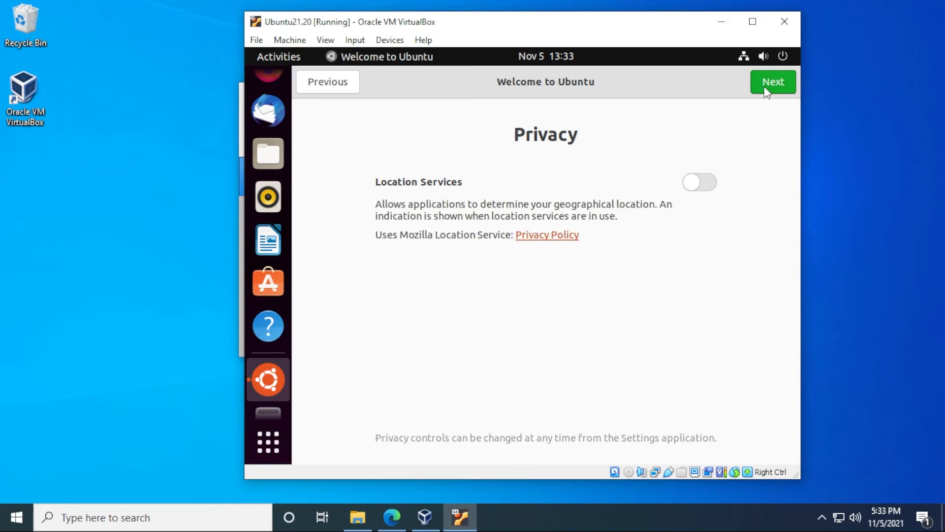
pyautogui.click(773, 81)
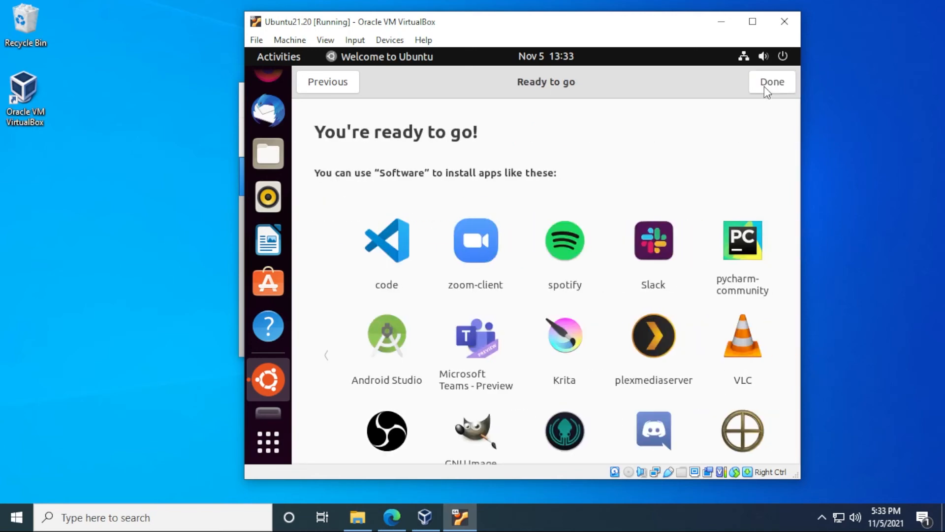
pyautogui.moveTo(755, 208)
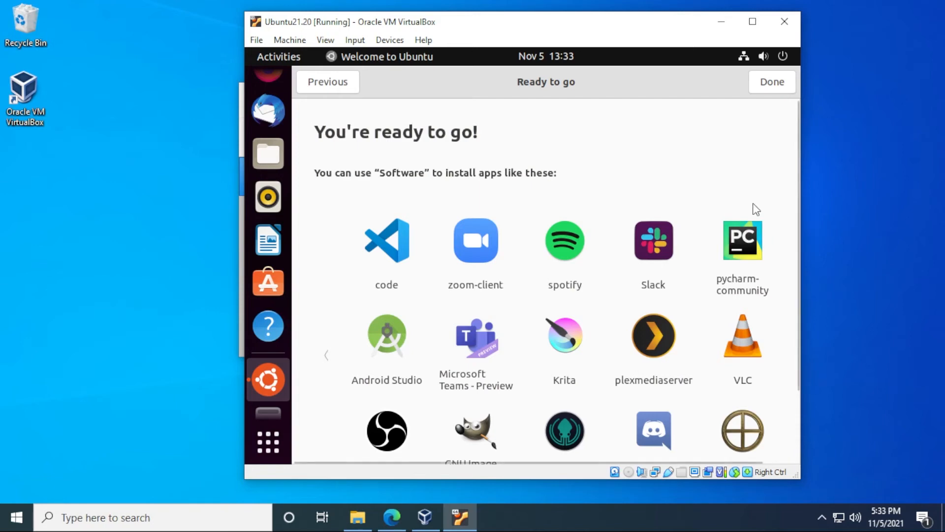
pyautogui.moveTo(758, 184)
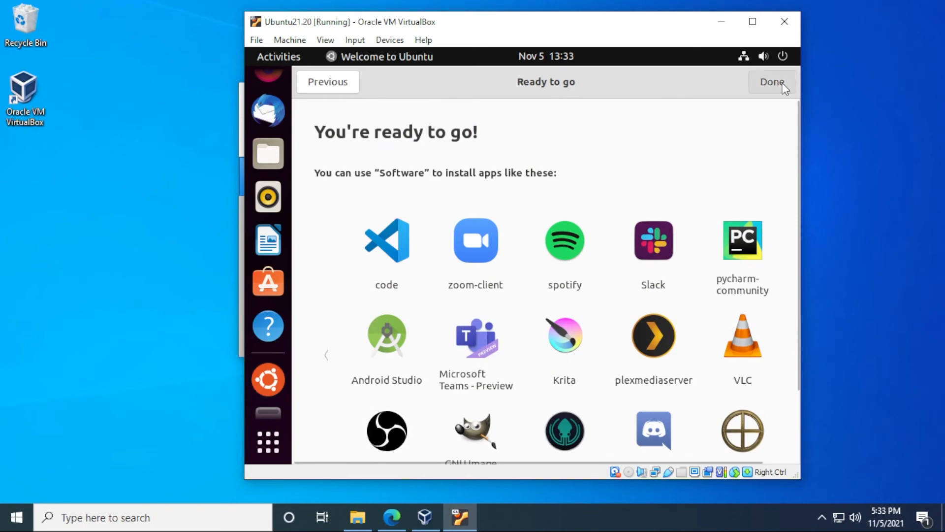
pyautogui.click(771, 82)
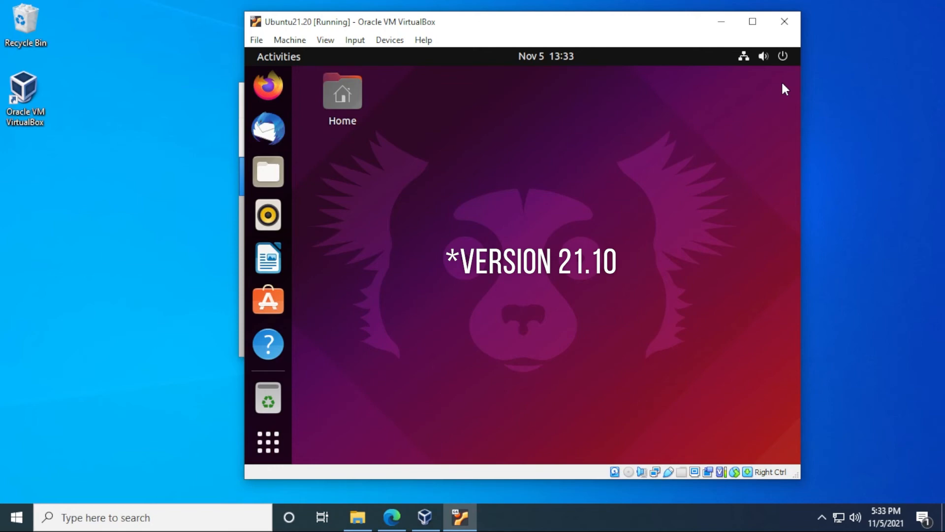
# Step: Maximize the VirtualBox VM window so Ubuntu fills the Windows screen
pyautogui.click(752, 21)
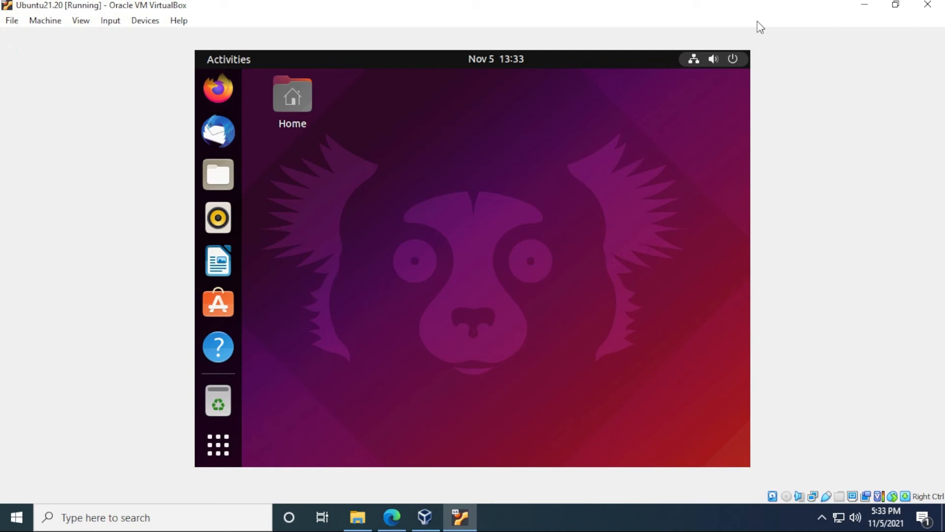
pyautogui.moveTo(743, 32)
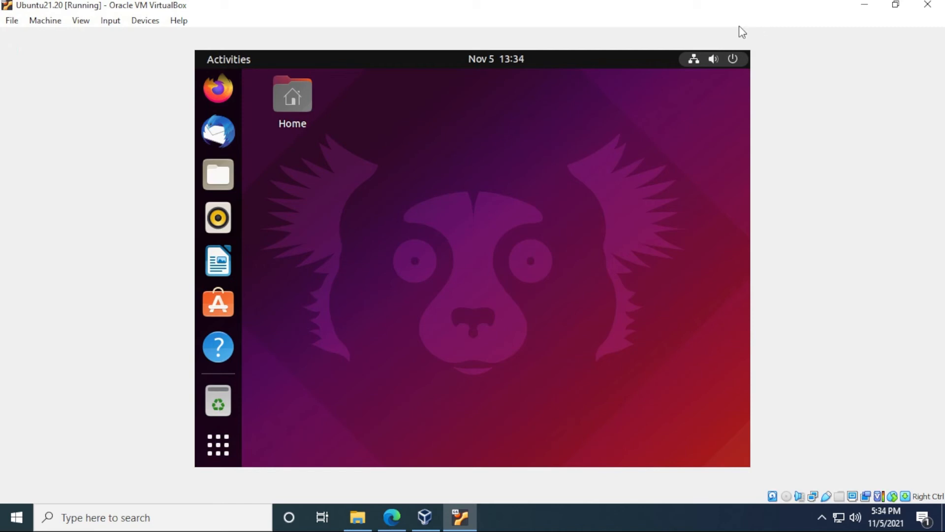
# Step: Insert the Guest Additions CD, run its installer with the admin password, and install updates
pyautogui.click(144, 20)
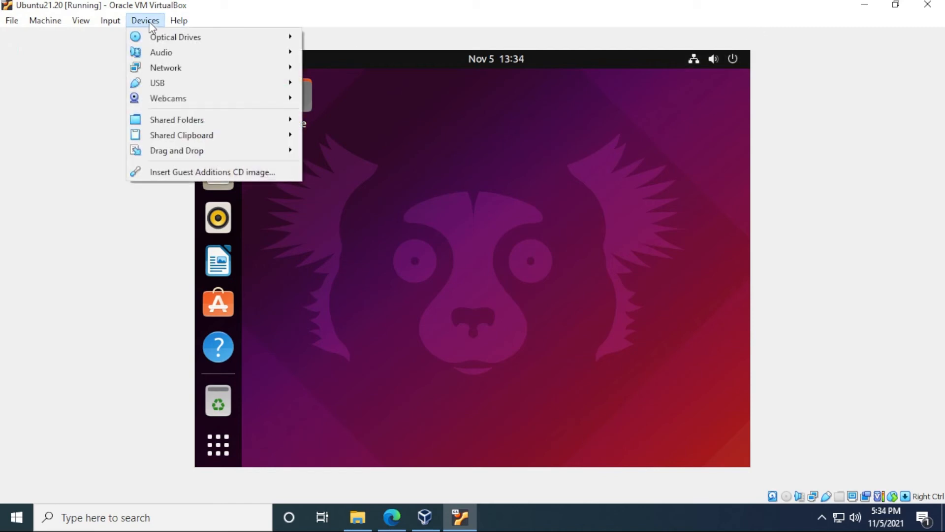
pyautogui.moveTo(205, 180)
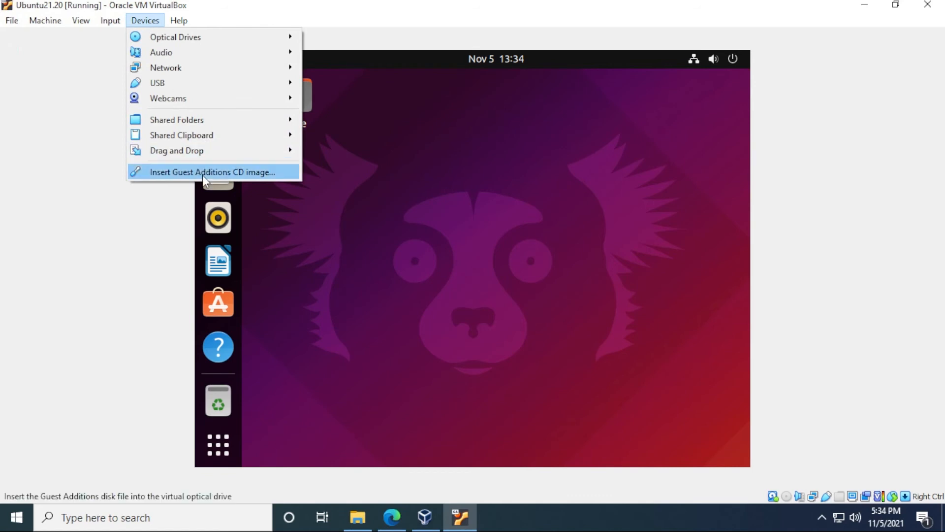
pyautogui.click(212, 171)
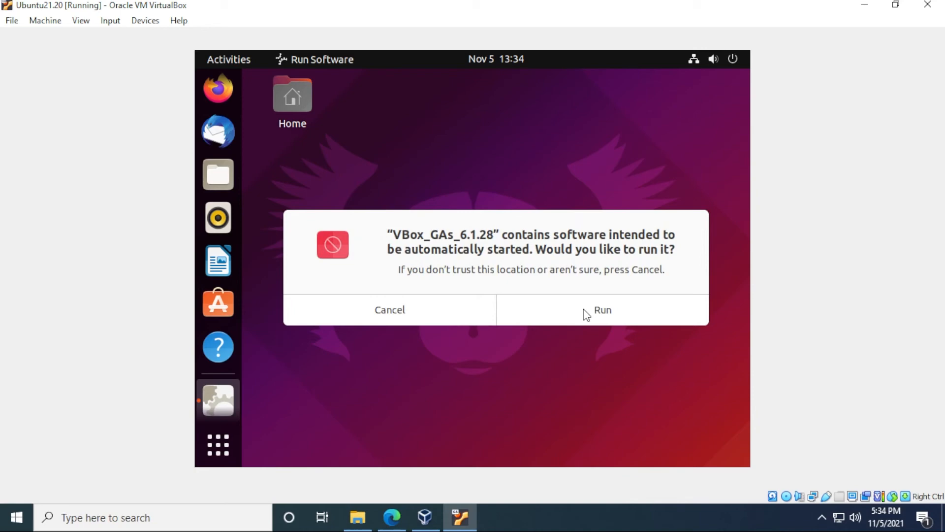
pyautogui.click(602, 310)
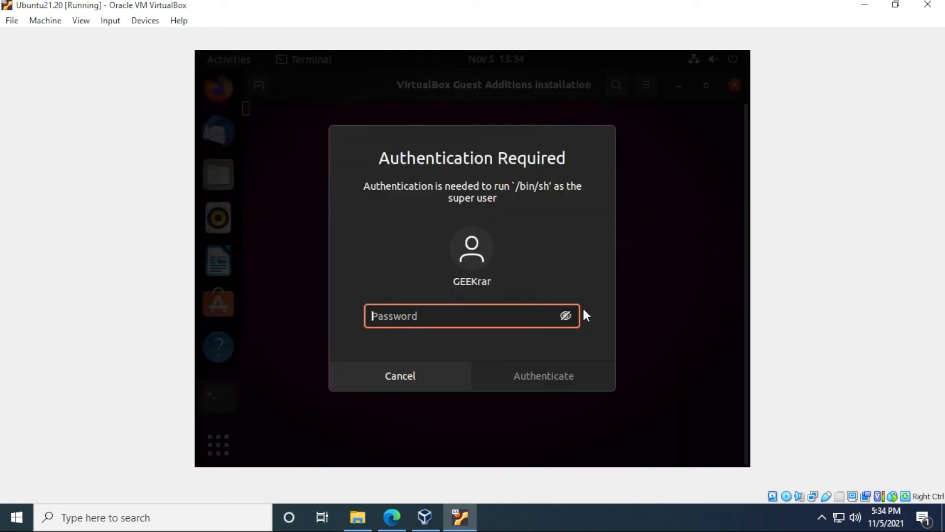
pyautogui.write('password')
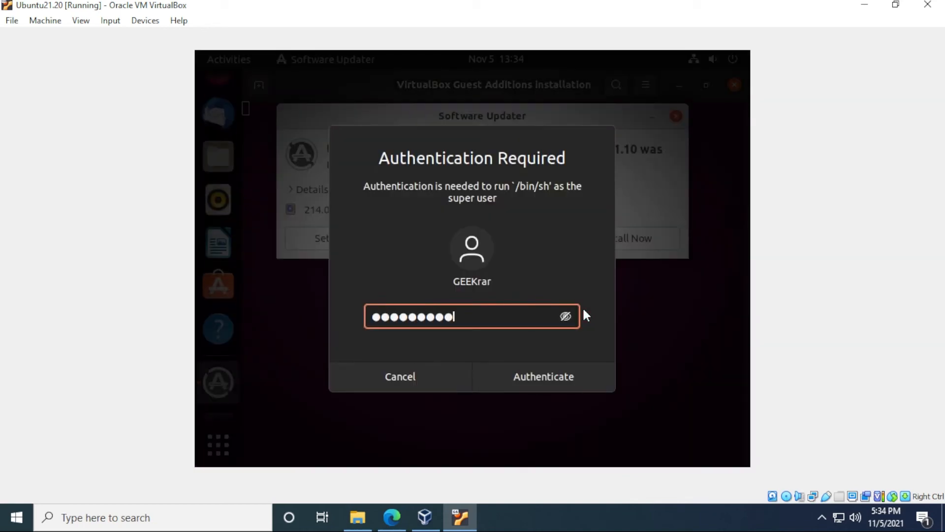
pyautogui.click(544, 377)
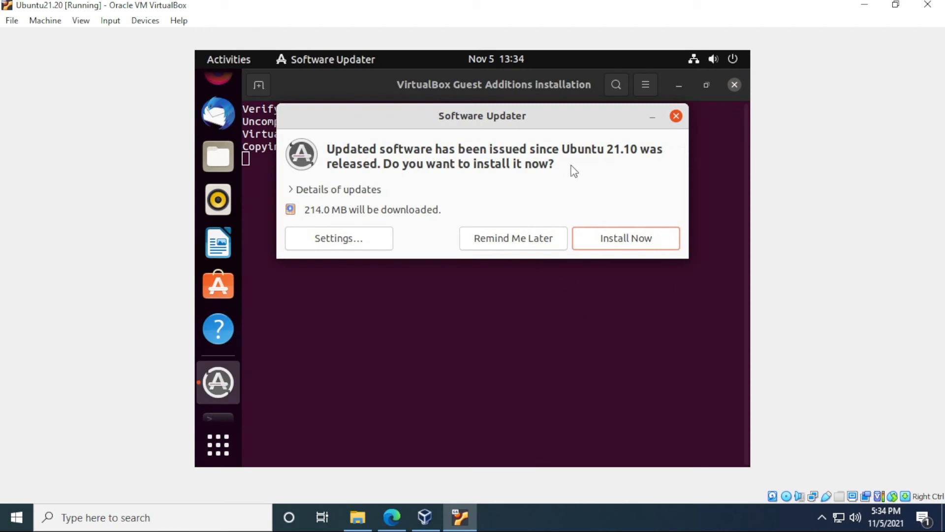
pyautogui.click(626, 238)
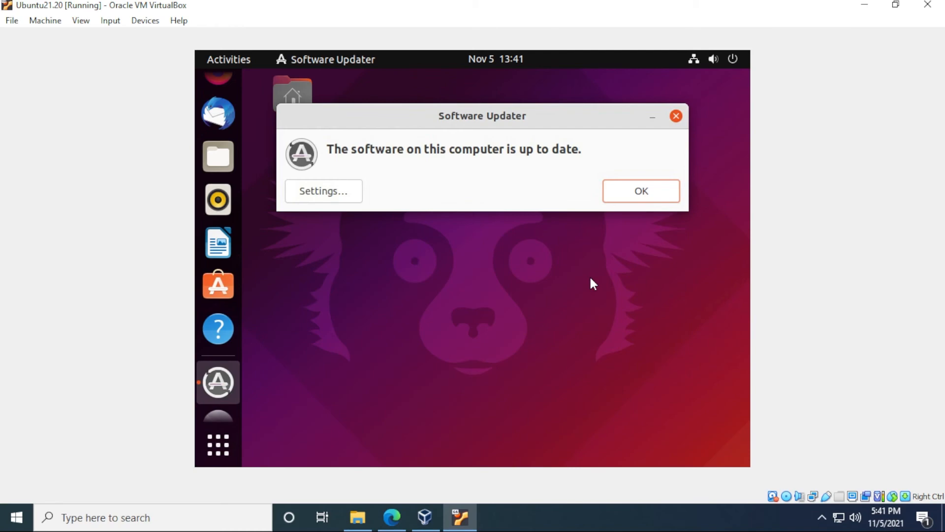
# Step: Dismiss the up-to-date notice and reach the Power Off / Log Out options
pyautogui.click(642, 191)
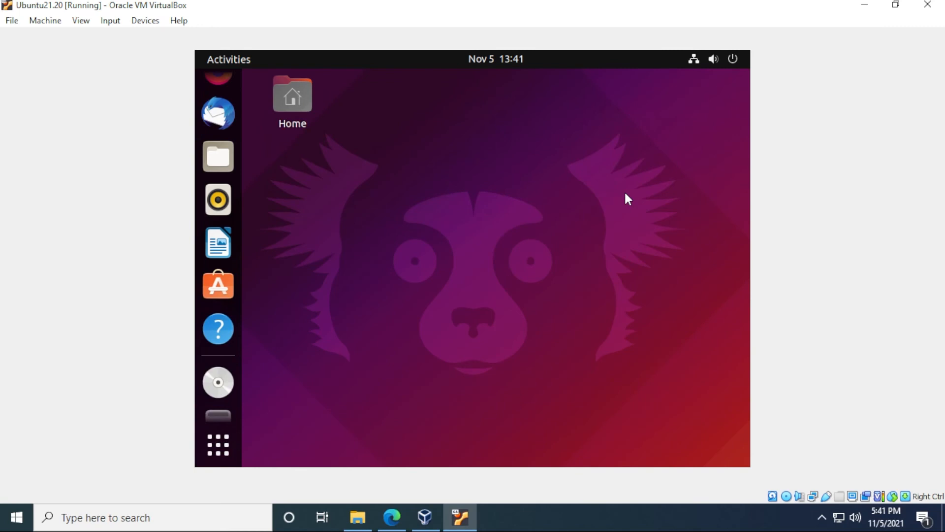
pyautogui.moveTo(660, 156)
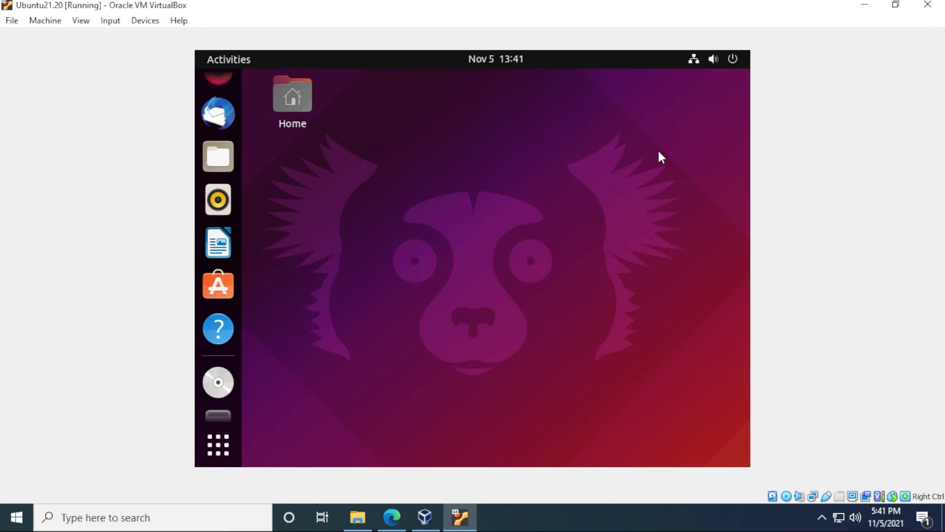
pyautogui.click(732, 59)
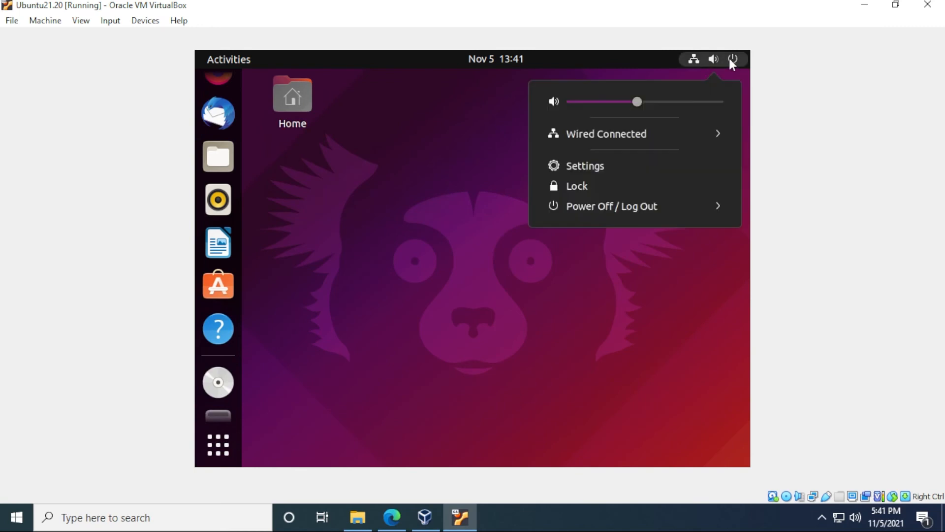
pyautogui.moveTo(618, 209)
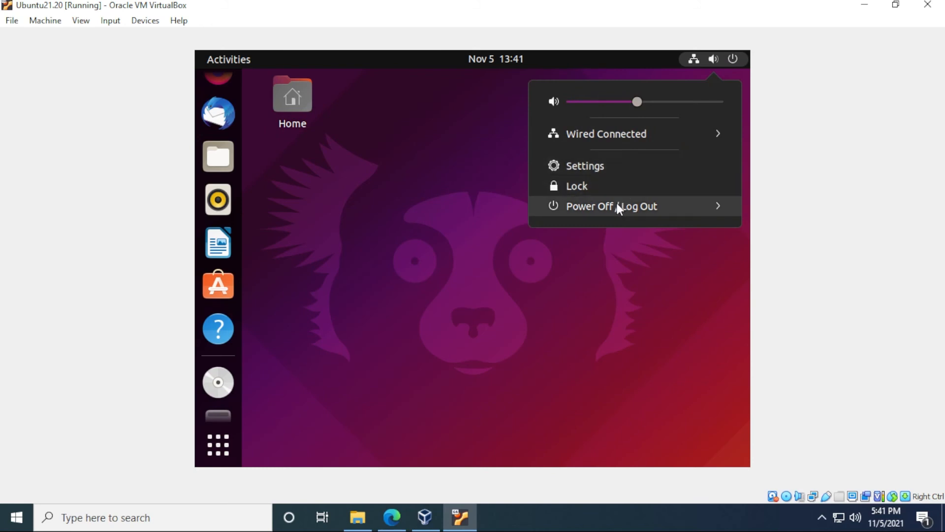
pyautogui.click(612, 206)
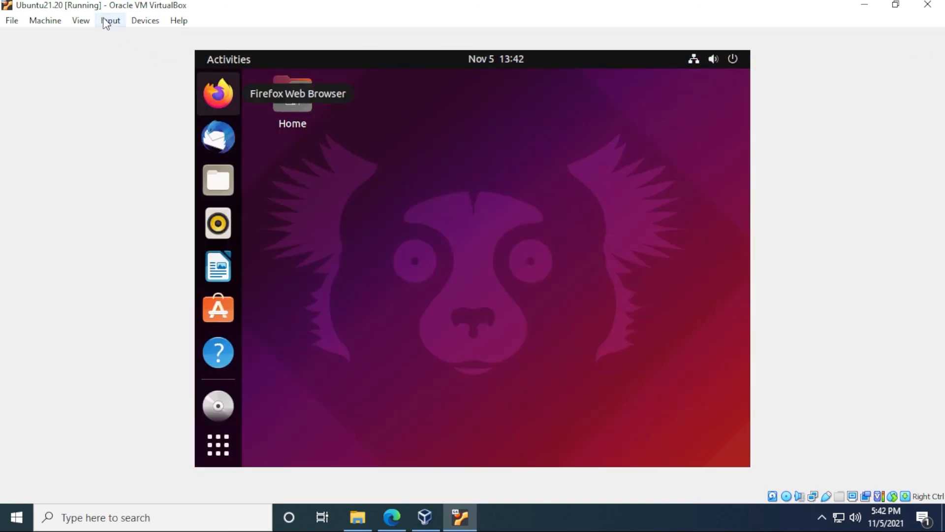
# Step: Switch the VM to Full-screen Mode from the View menu and confirm with Switch
pyautogui.click(81, 20)
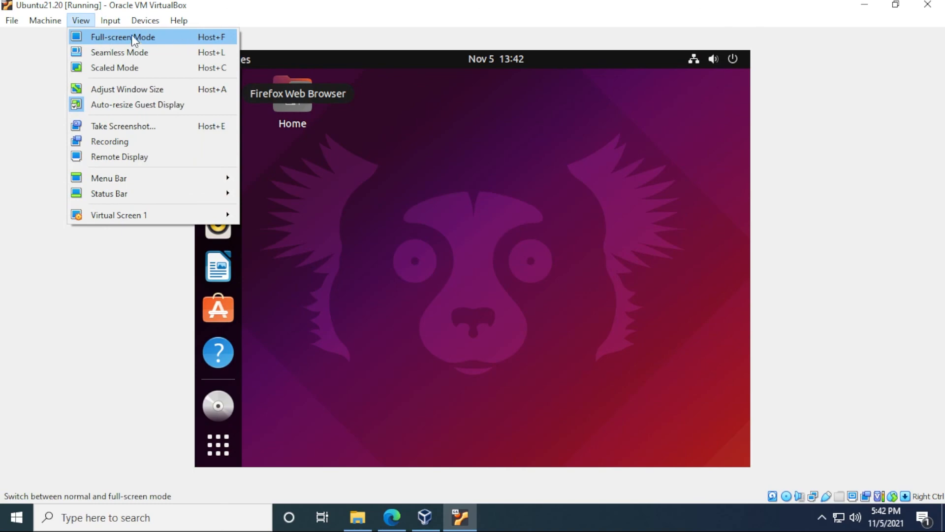
pyautogui.click(127, 37)
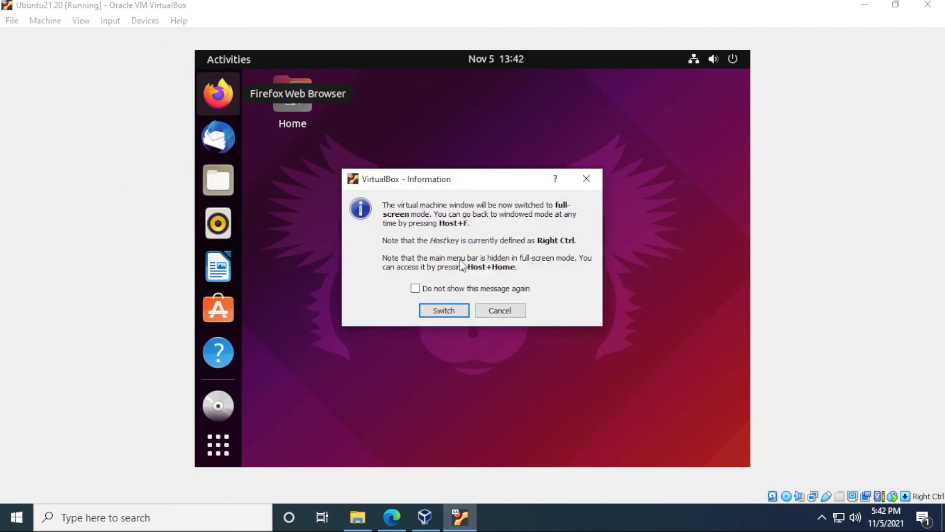
pyautogui.click(444, 310)
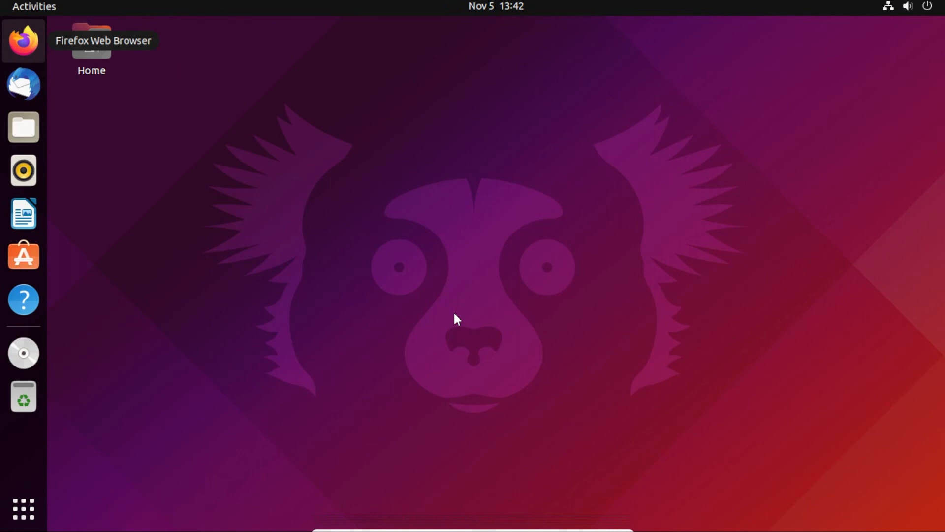
pyautogui.moveTo(469, 320)
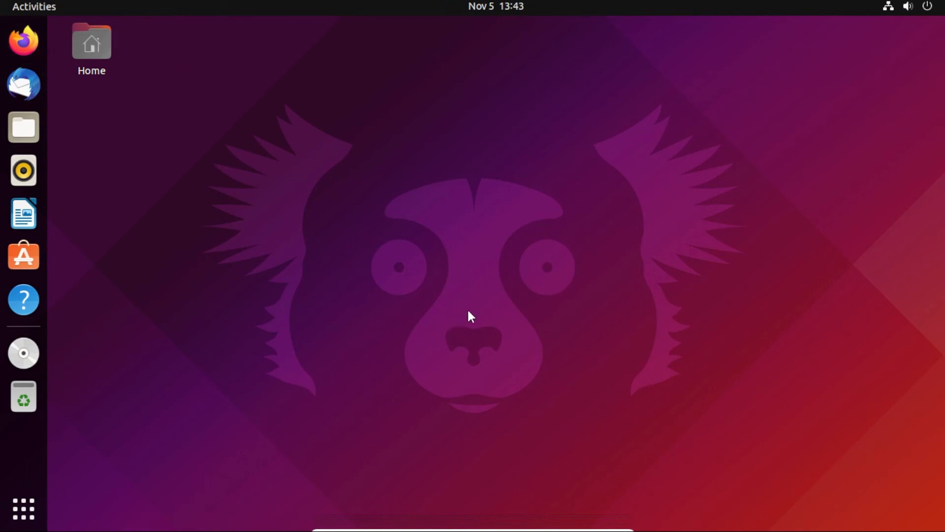
pyautogui.moveTo(154, 466)
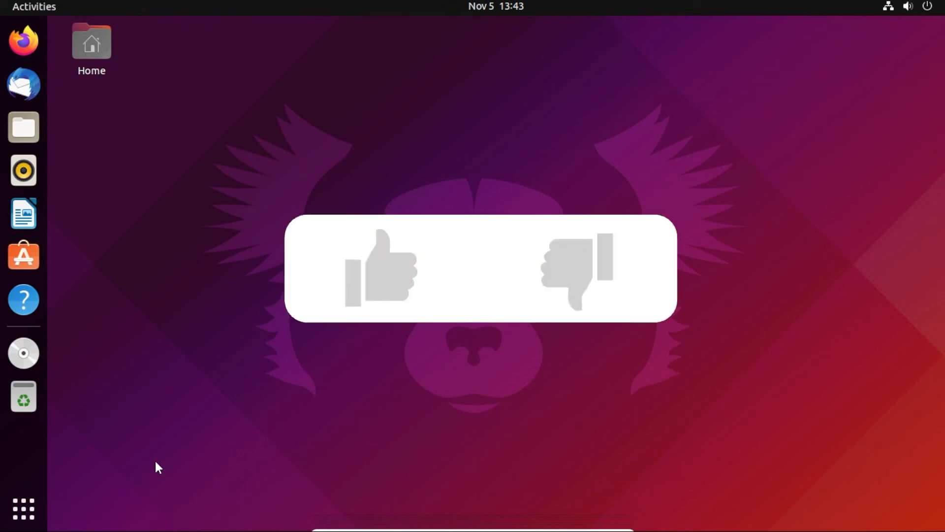
pyautogui.click(383, 274)
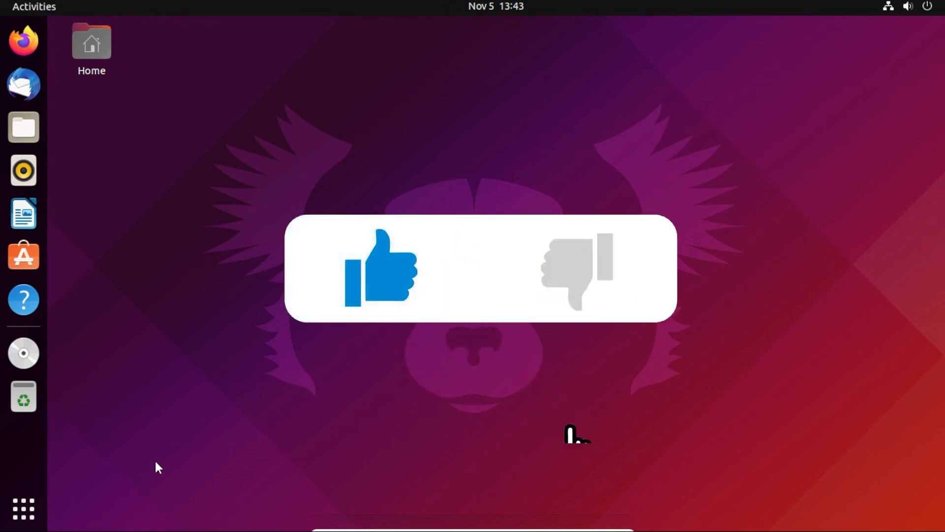